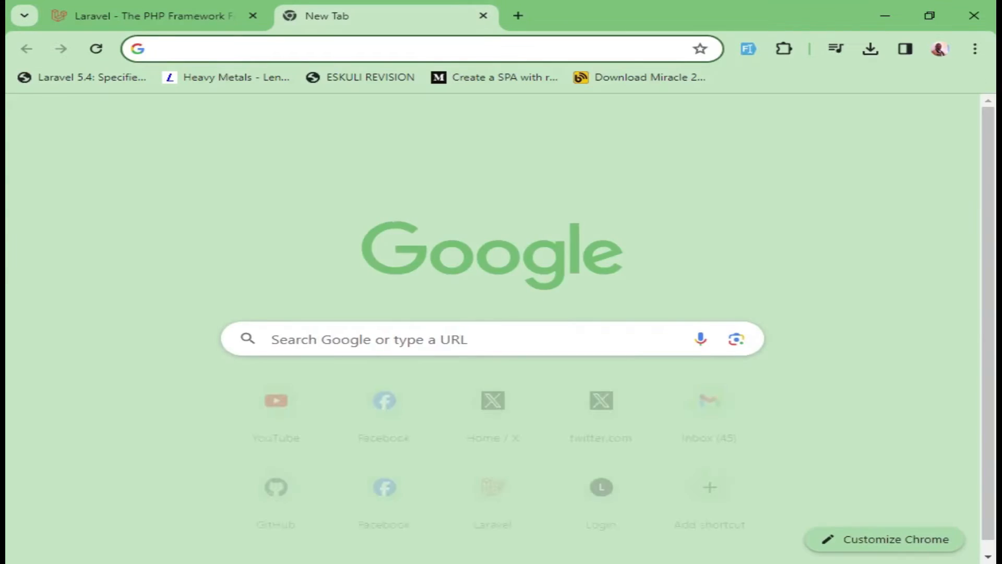
# Search for 'node js' and open the official nodejs.org site
pyautogui.write('node js')
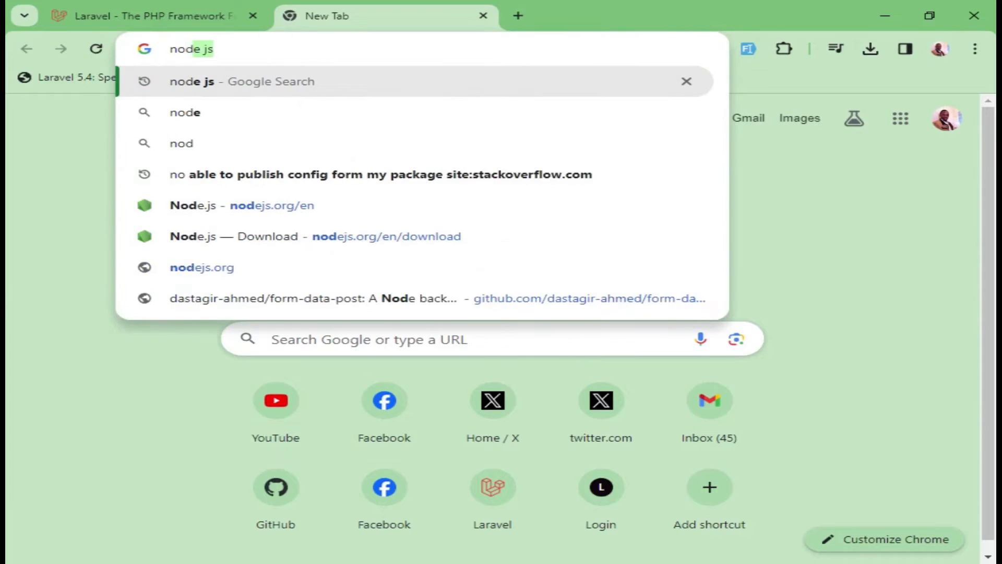
pyautogui.press('Return')
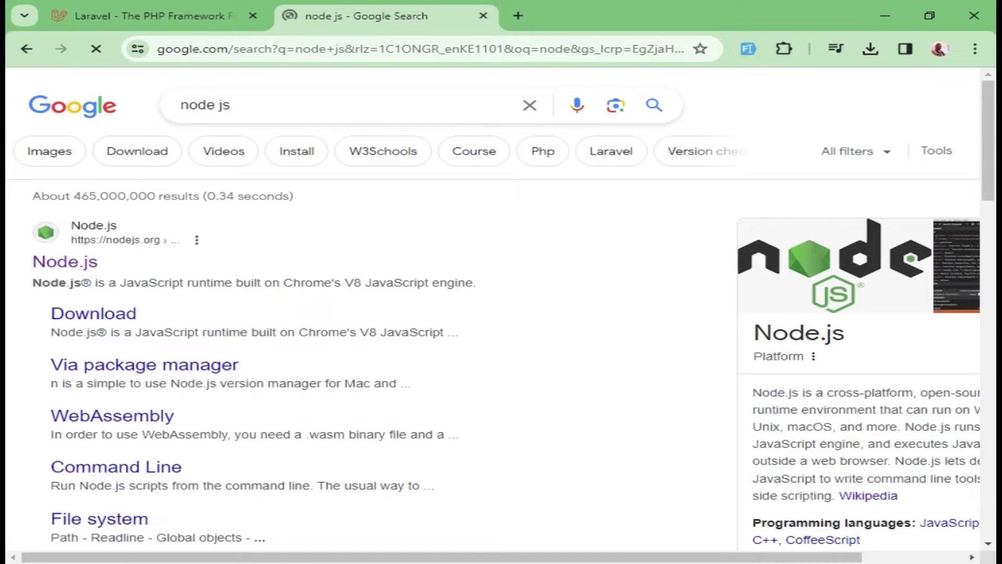
pyautogui.click(64, 262)
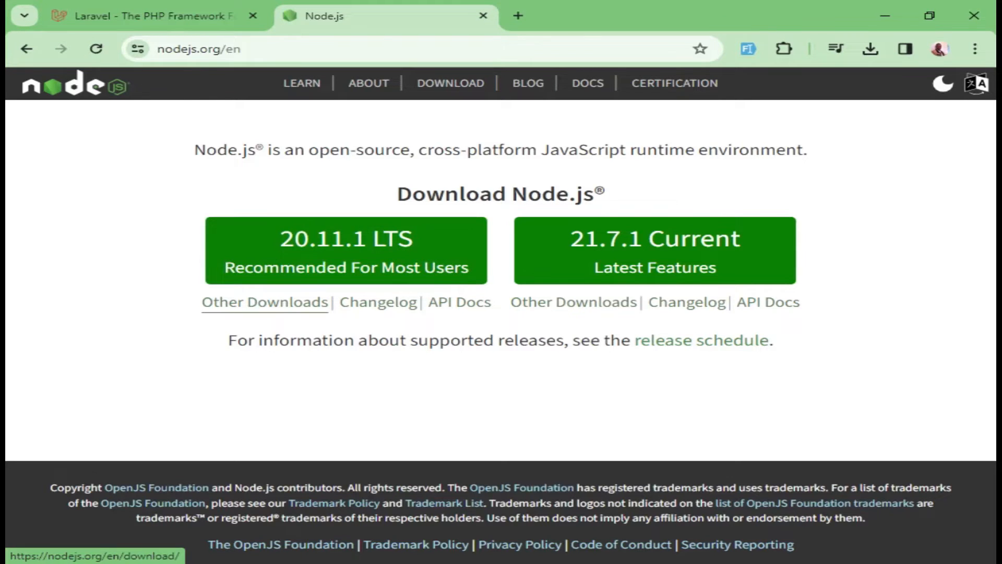
# Download the Node.js 20.11.1 LTS Windows 64-bit installer and check the downloads panel
pyautogui.click(265, 302)
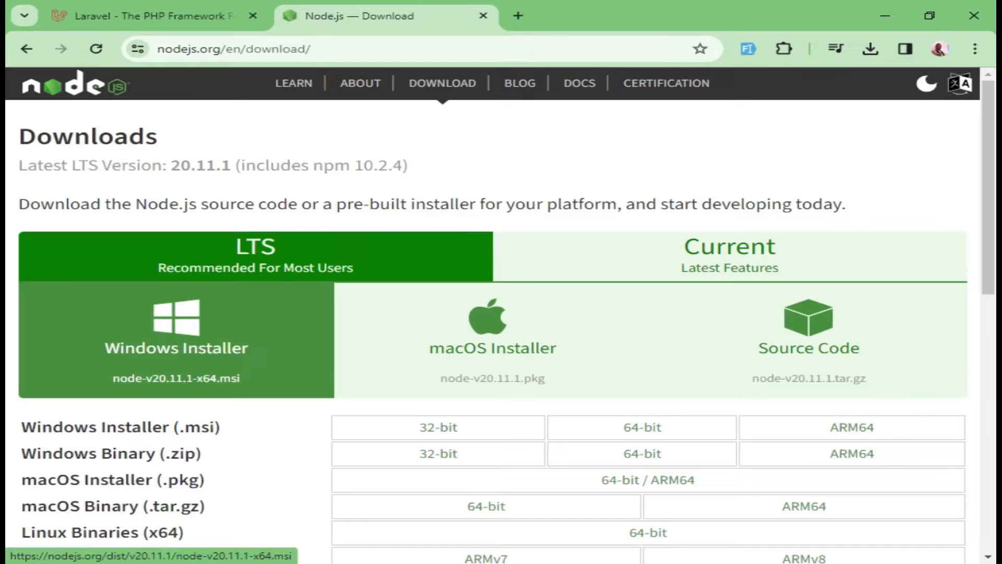
pyautogui.scroll(-3)
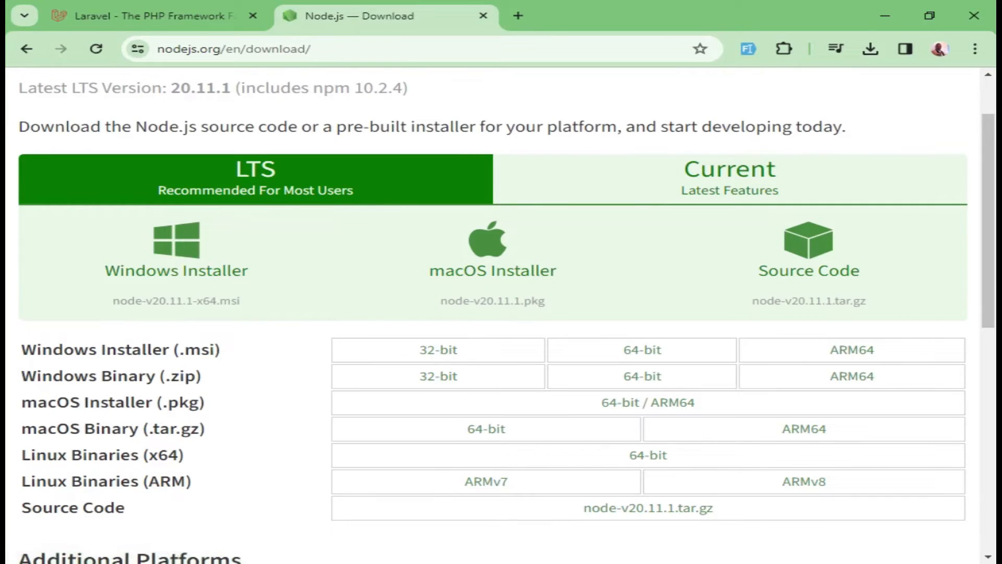
pyautogui.click(641, 350)
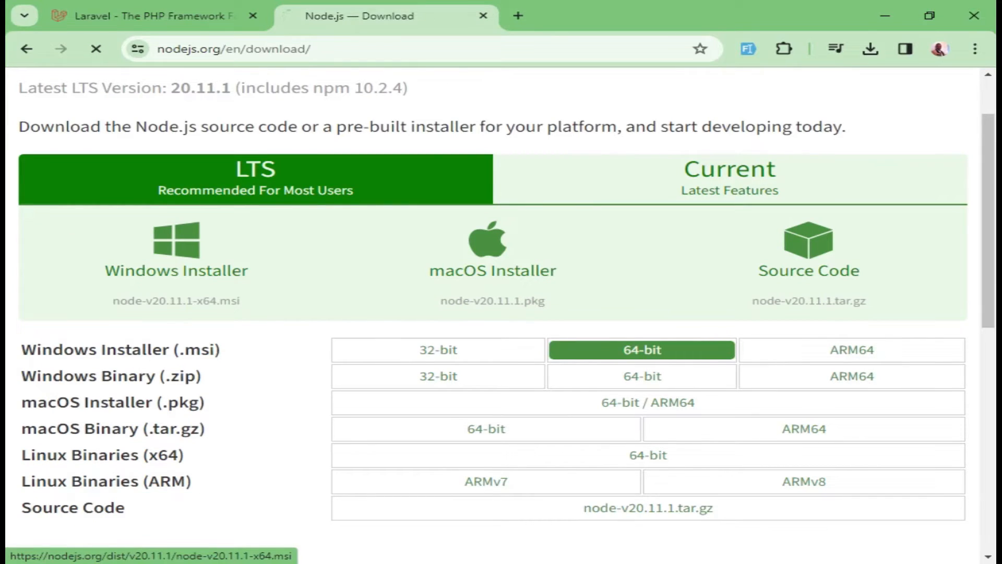
pyautogui.click(641, 349)
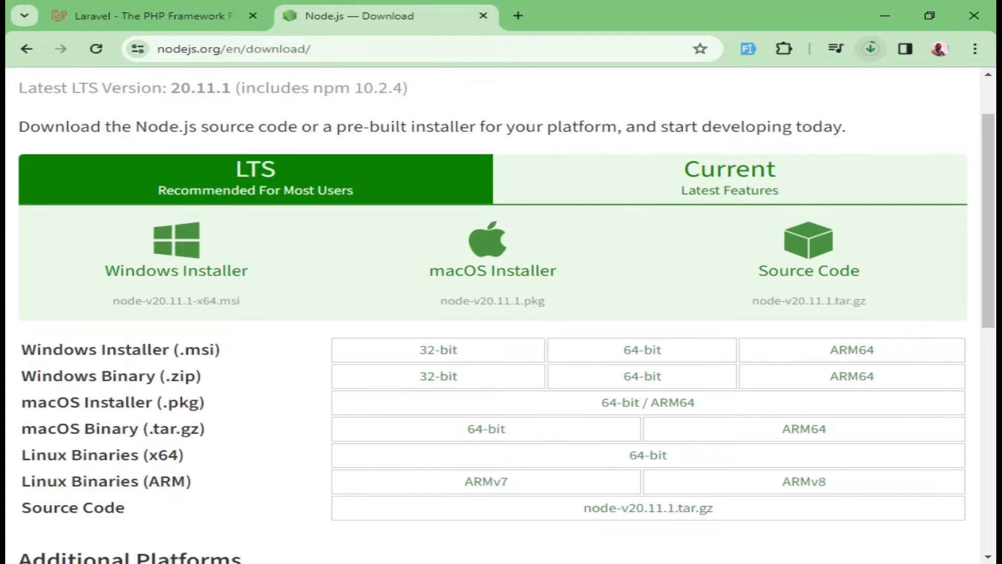
pyautogui.click(869, 49)
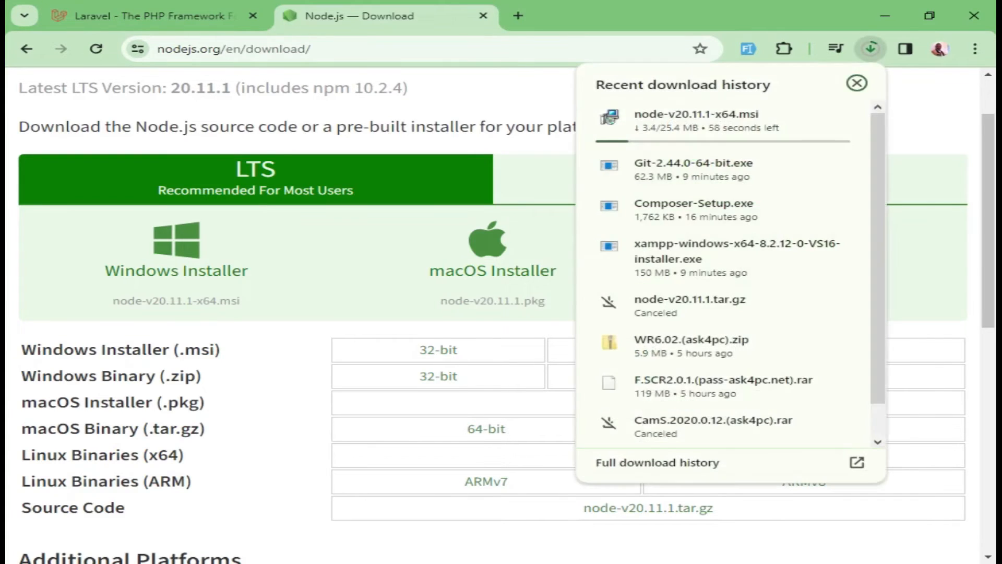
pyautogui.click(857, 83)
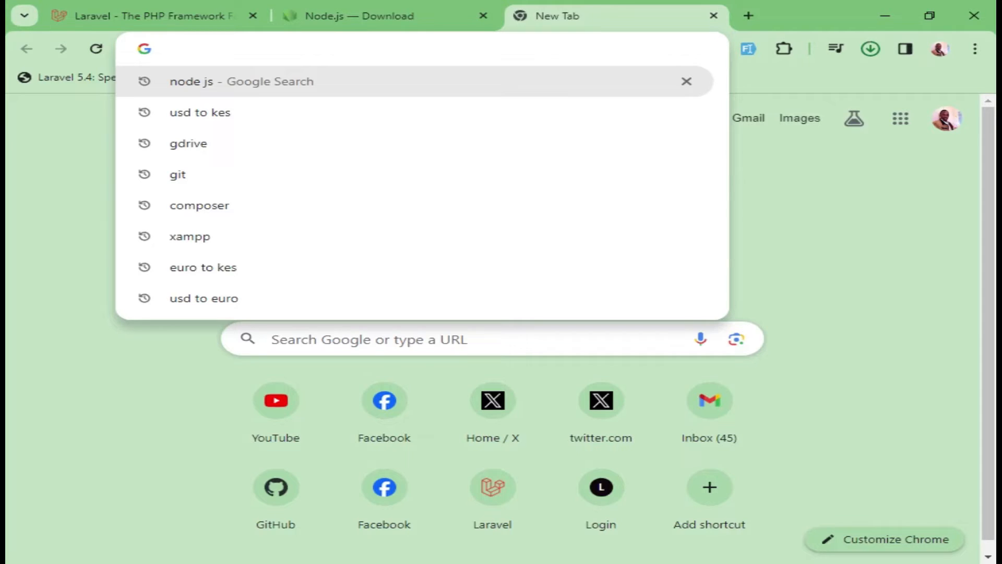
# Search for 'xampp' and open the Apache Friends XAMPP download page
pyautogui.click(869, 48)
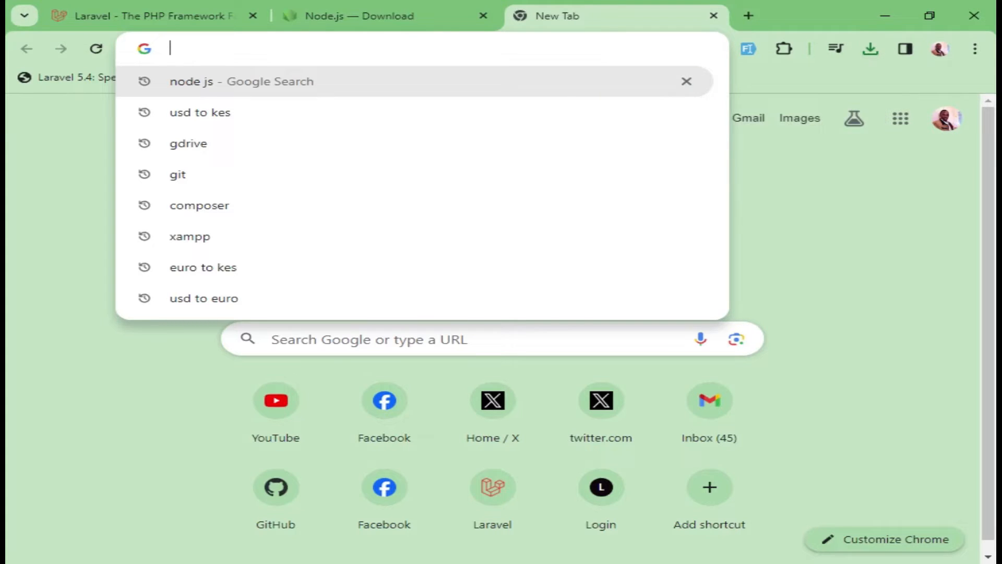
pyautogui.write('xampp&rlz=1C1ONGR_enKE1101&oq=xa&gs_lcrp=EgZjaHJvb...')
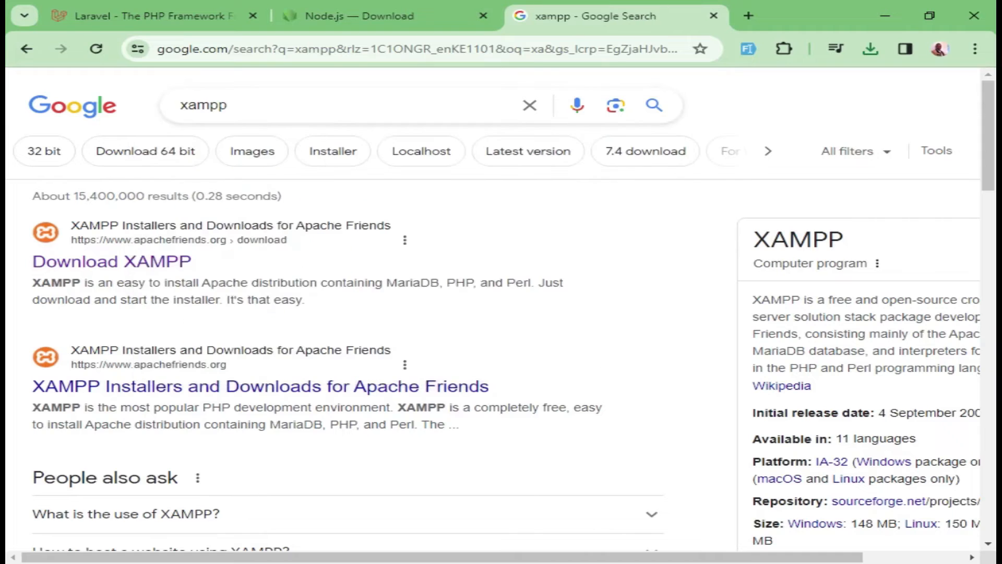
pyautogui.click(111, 261)
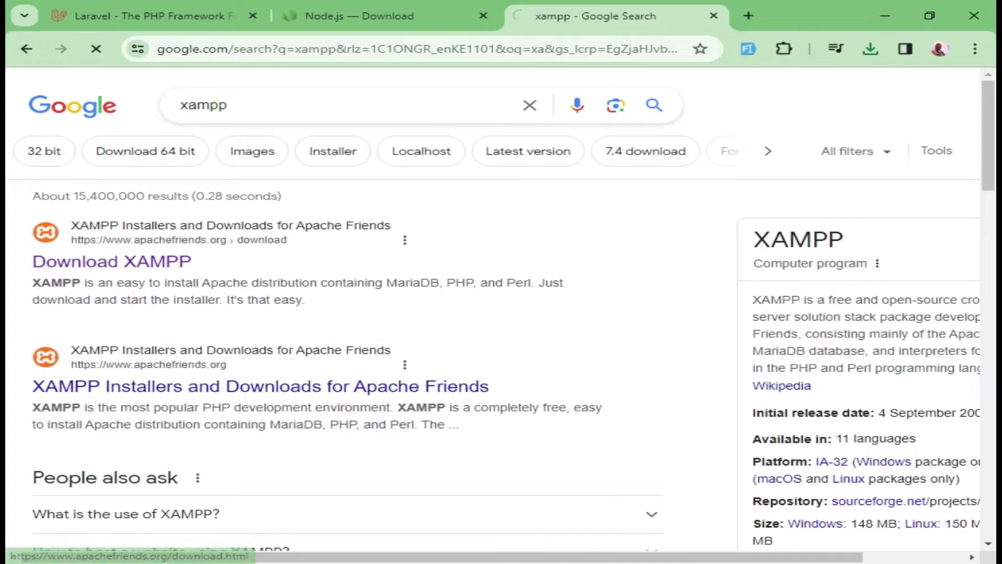
pyautogui.click(111, 261)
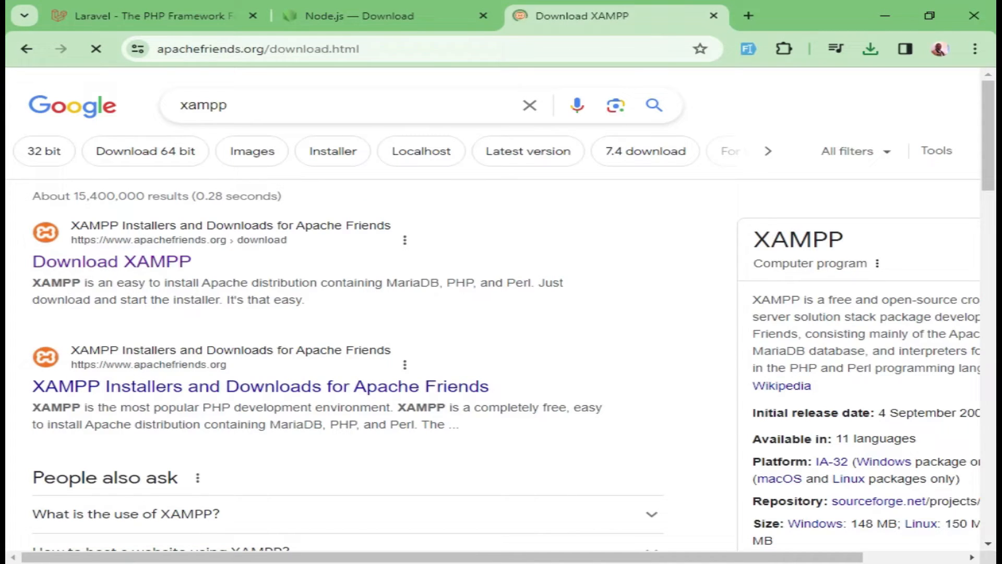
pyautogui.click(111, 261)
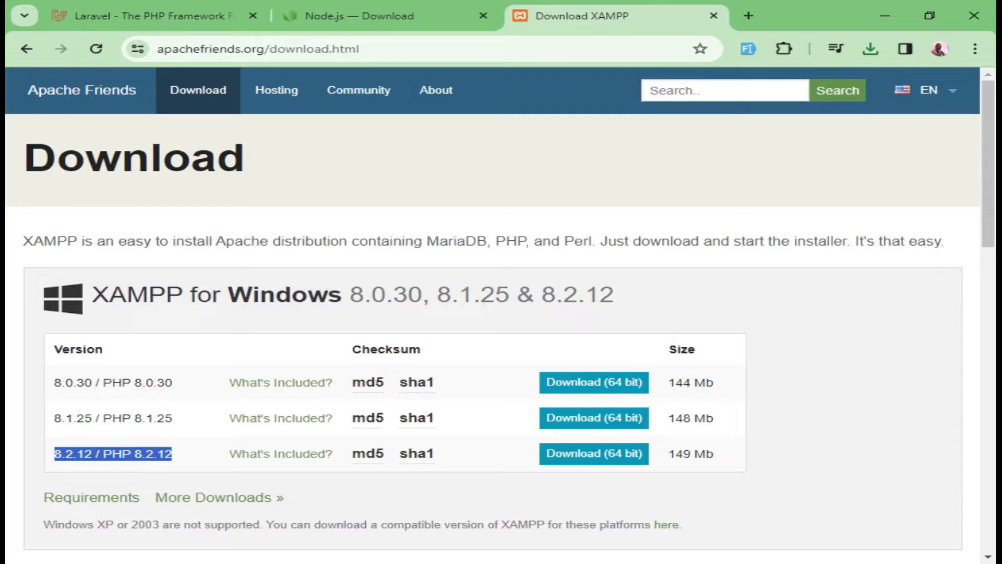
# Download XAMPP 8.2.12 for Windows (64-bit) and close the confirmation page
pyautogui.click(280, 454)
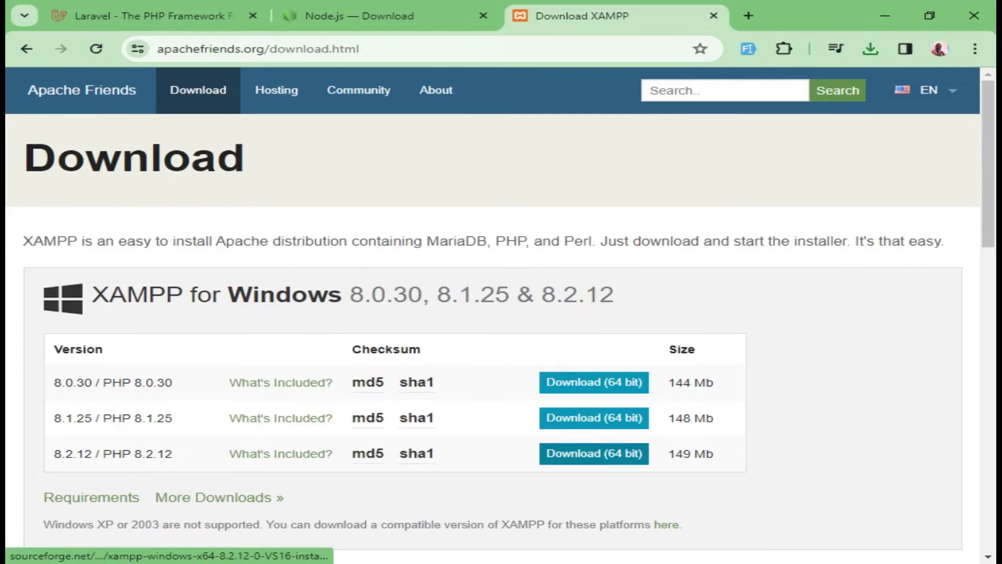
pyautogui.click(593, 453)
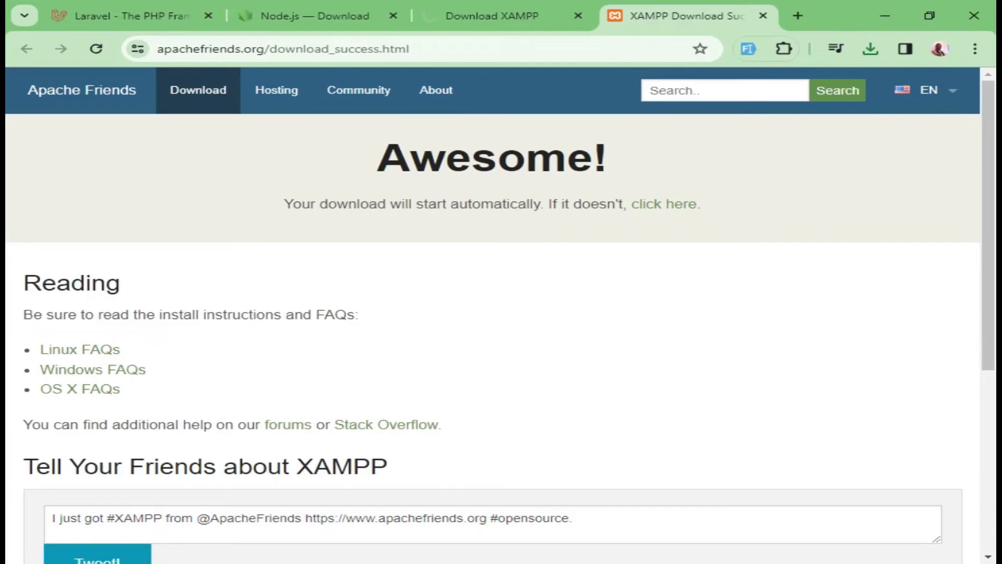
pyautogui.click(762, 16)
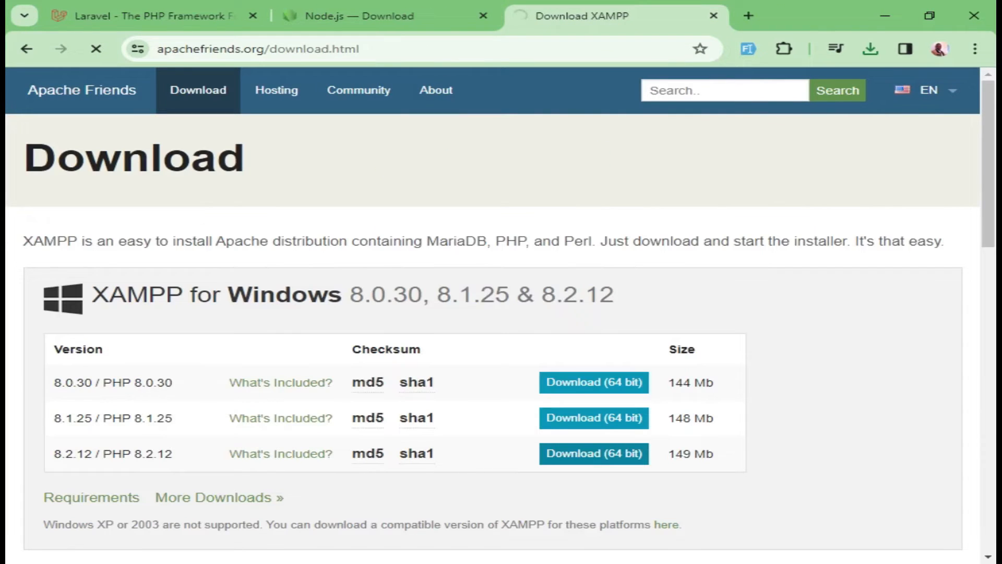
pyautogui.click(593, 453)
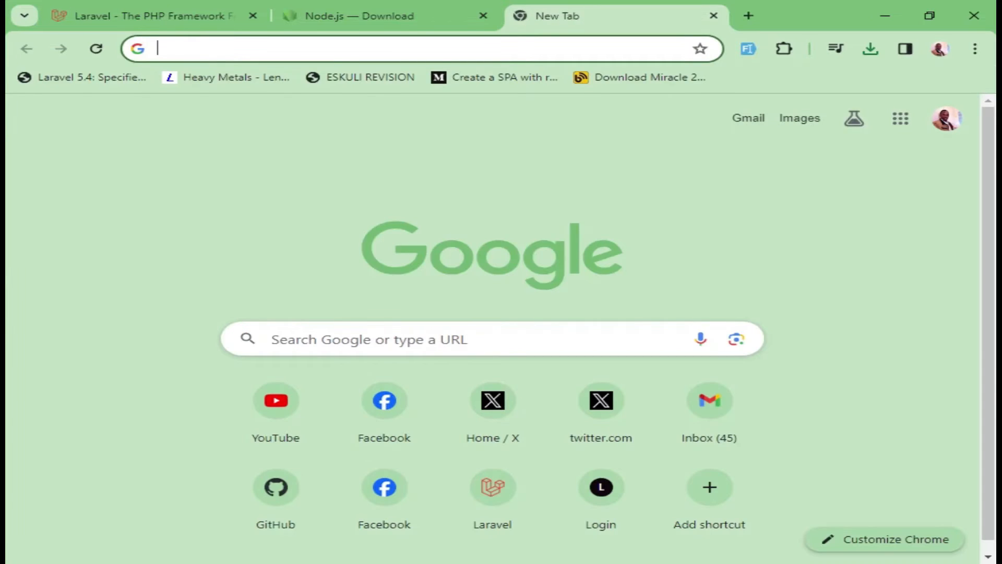
# Search 'composer', open getcomposer.org and follow the Composer-Setup.exe Windows installer link
pyautogui.write('composer&rlz=1C1ONGR_enKE1101&oq=composer&gs_lcrp=...')
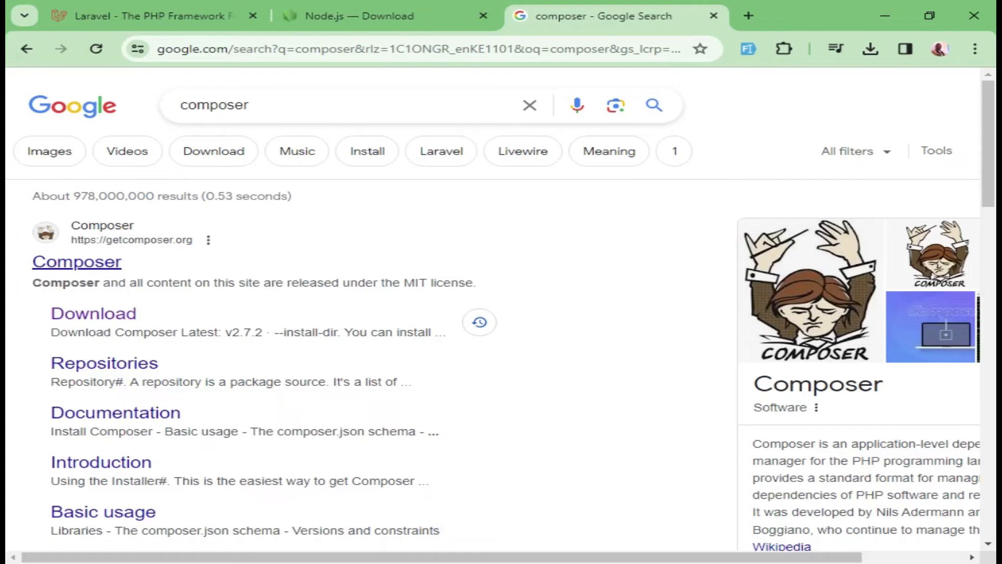
pyautogui.click(77, 262)
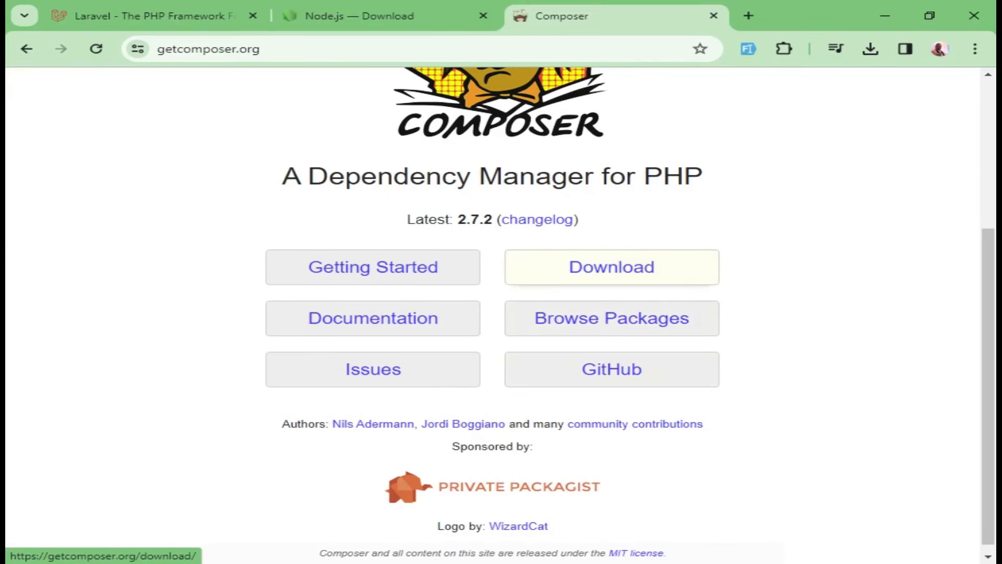
pyautogui.click(611, 266)
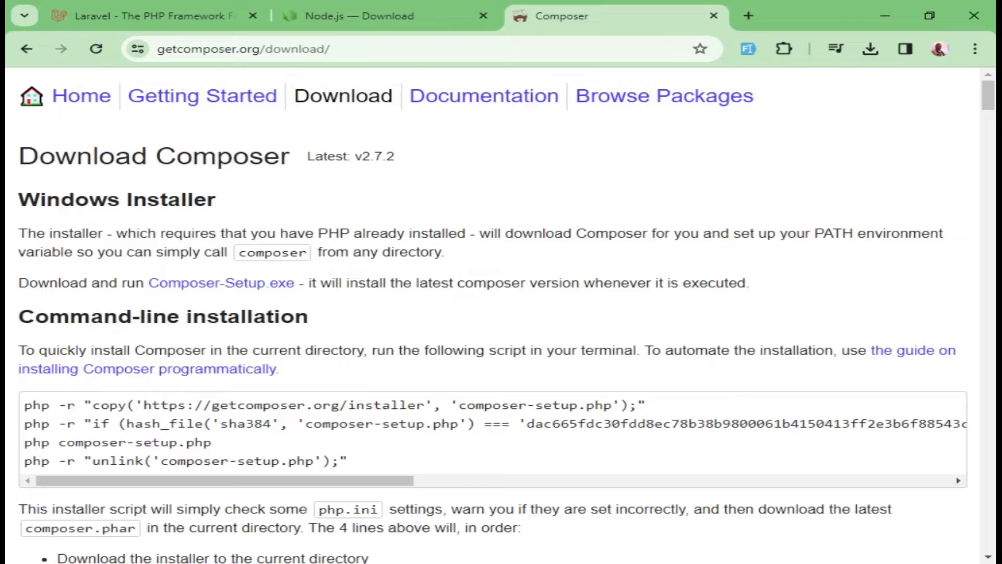
pyautogui.moveTo(221, 282)
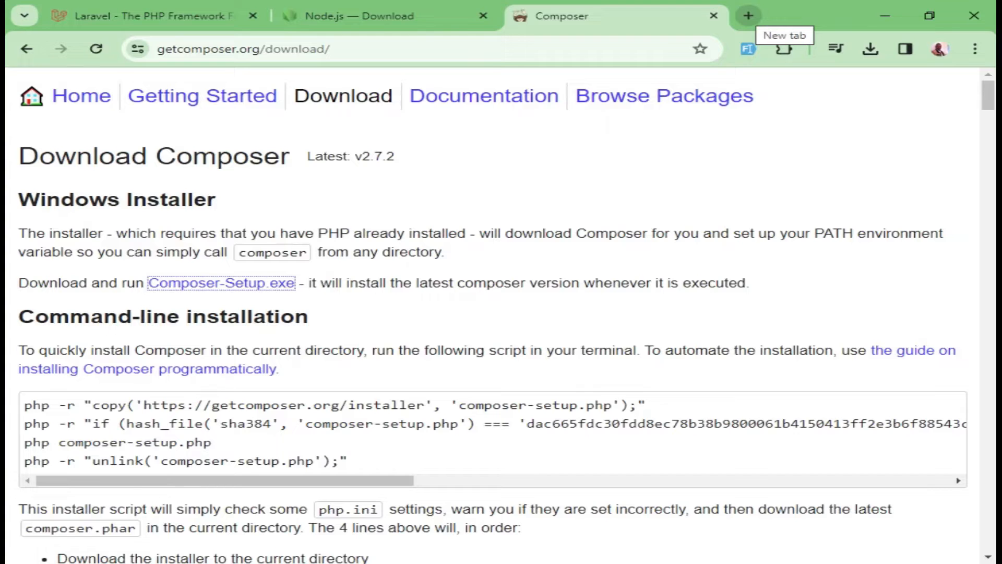
pyautogui.click(749, 15)
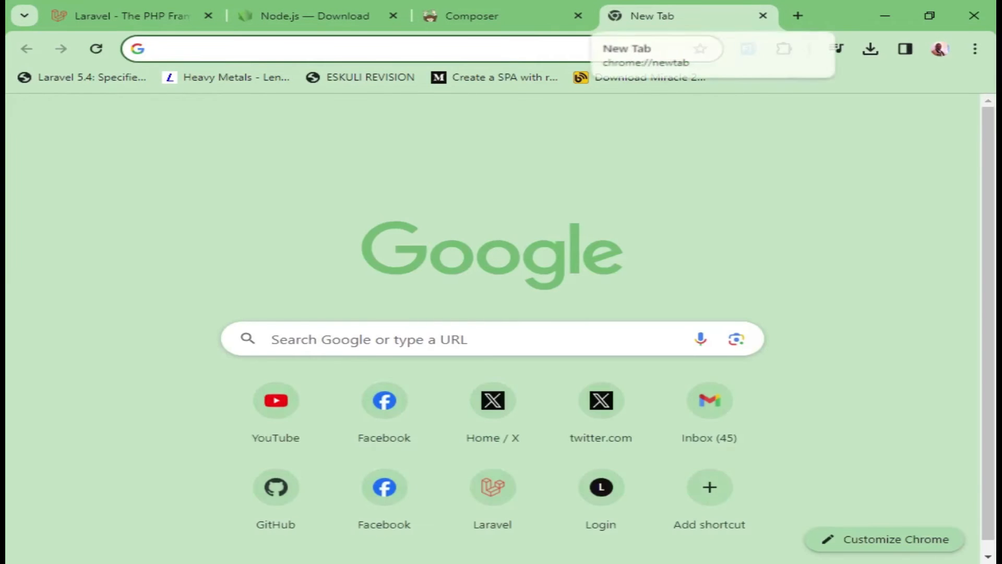
# Download 64-bit Git 2.44.0 for Windows and show node-v20.11.1-x64.msi in Downloads
pyautogui.write('git')
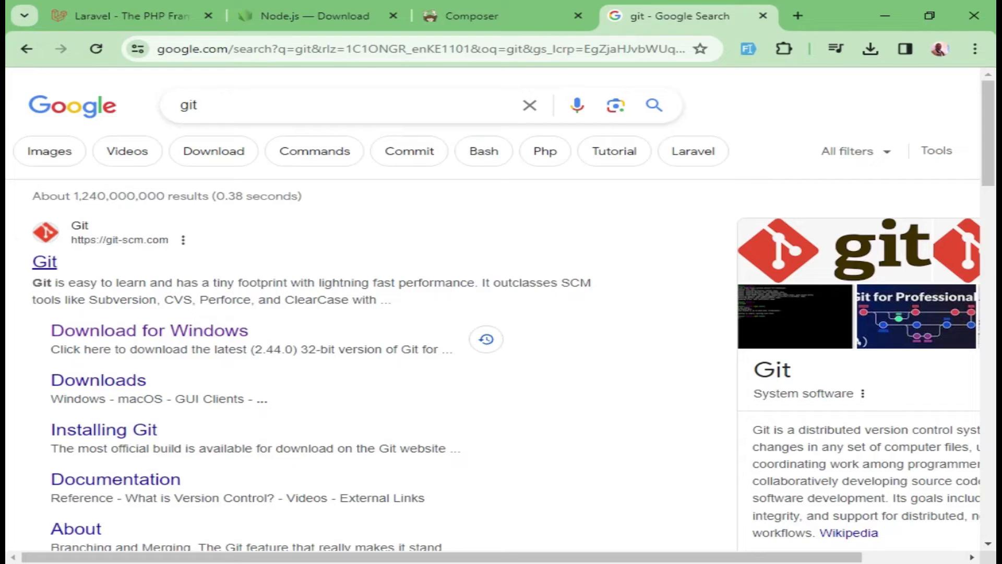
pyautogui.moveTo(148, 331)
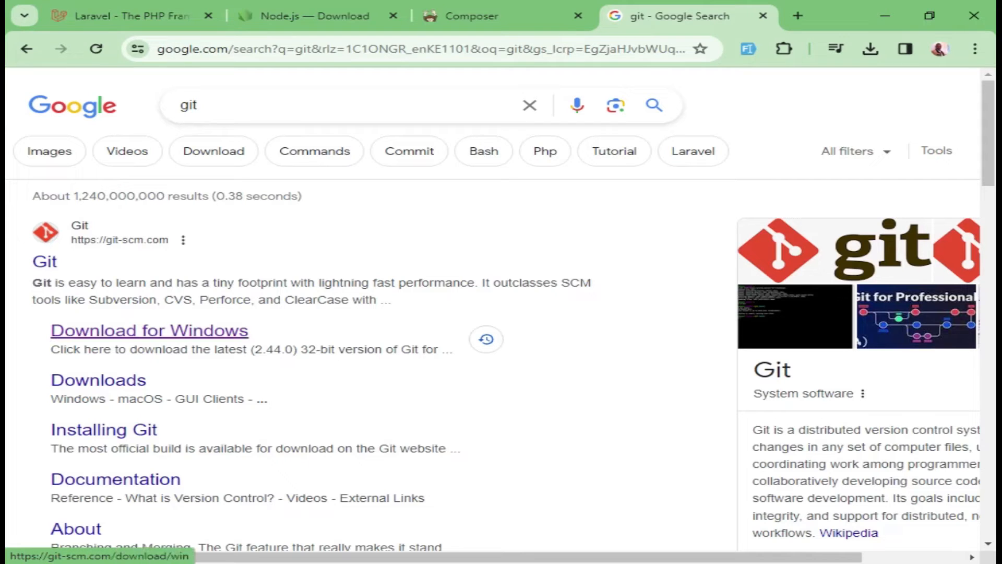
pyautogui.click(149, 331)
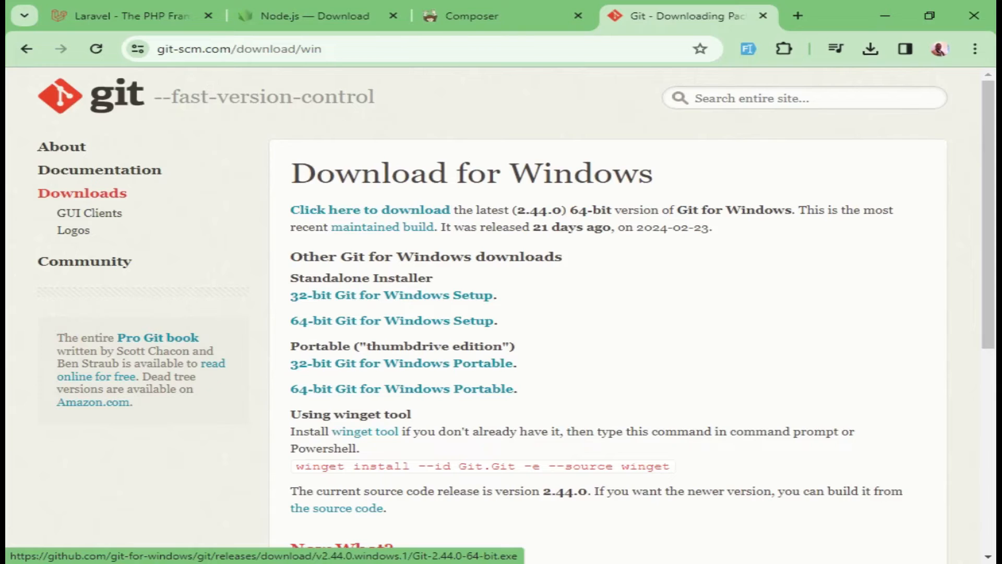
pyautogui.click(369, 210)
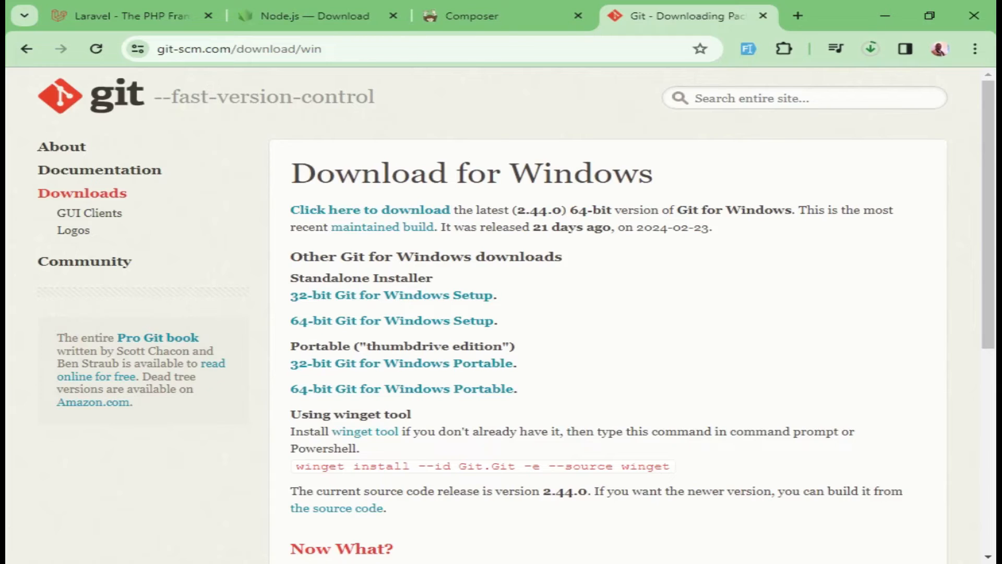
pyautogui.click(869, 49)
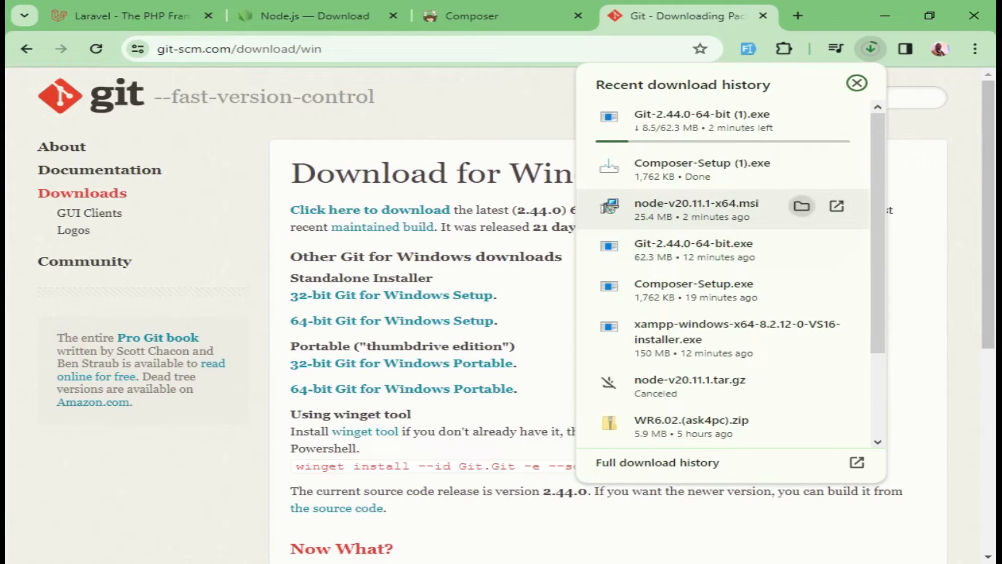
pyautogui.click(801, 206)
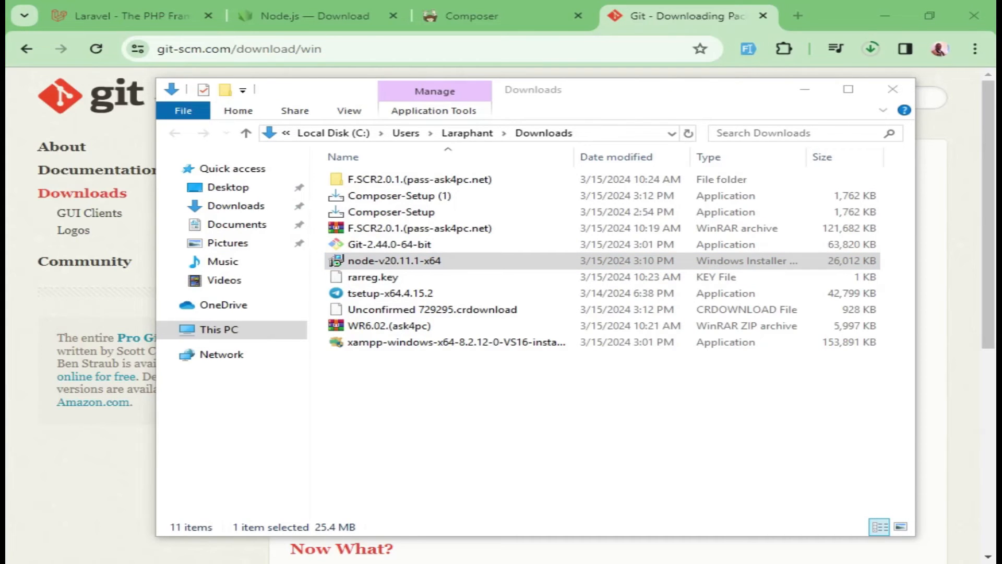
# Install Node.js 20.11.1 accepting the license, default location and default features
pyautogui.doubleClick(395, 261)
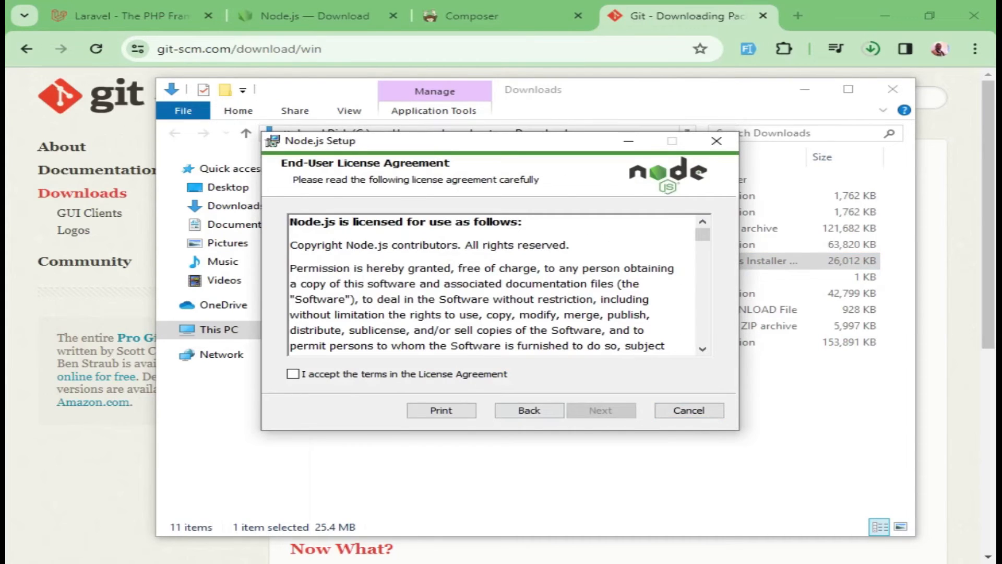
pyautogui.click(600, 410)
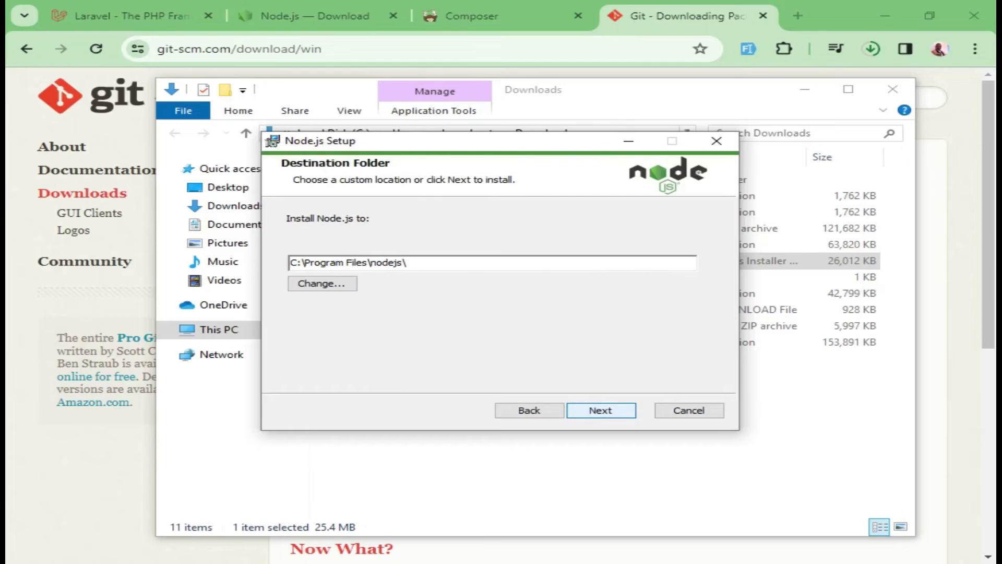
pyautogui.click(600, 410)
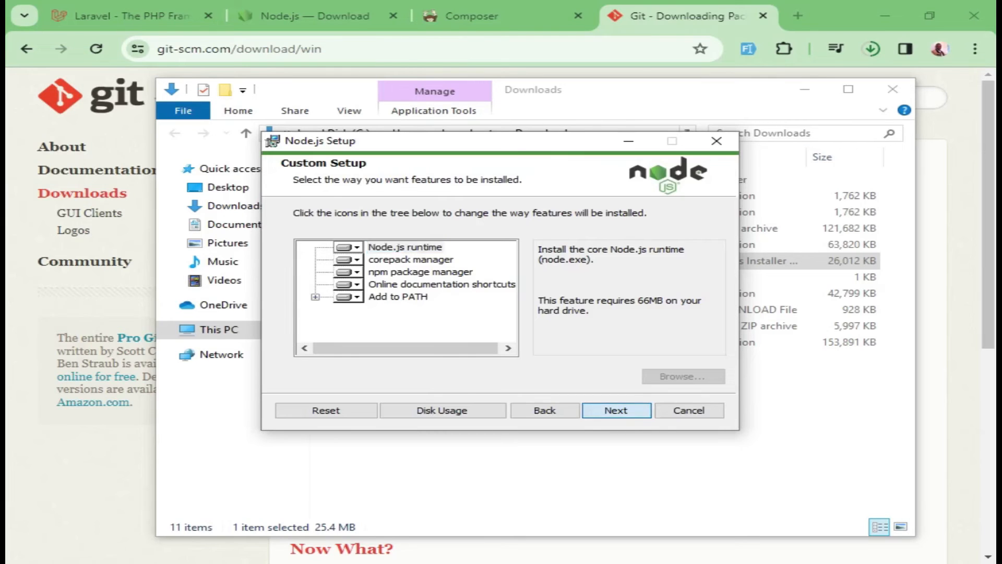
pyautogui.click(614, 410)
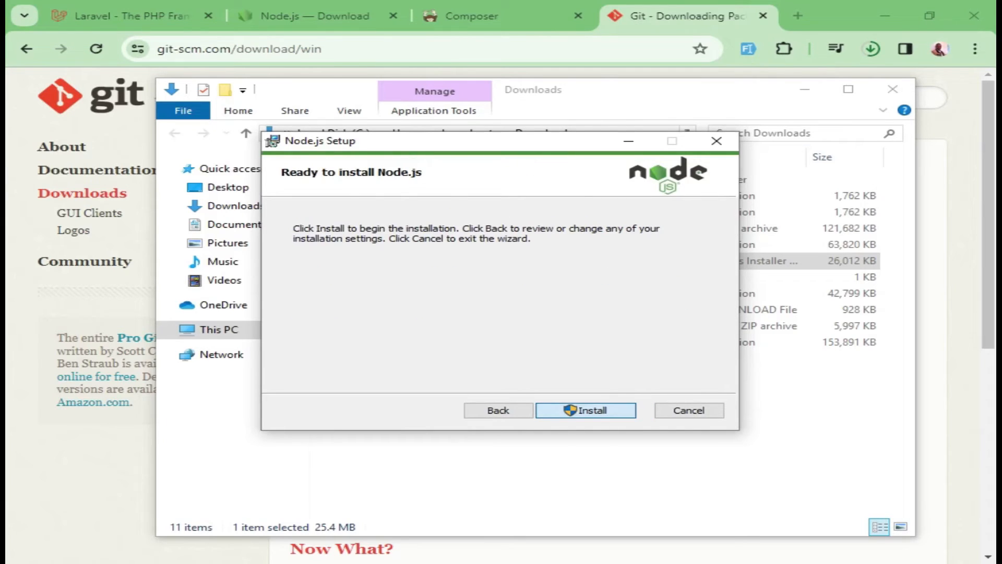
pyautogui.click(584, 409)
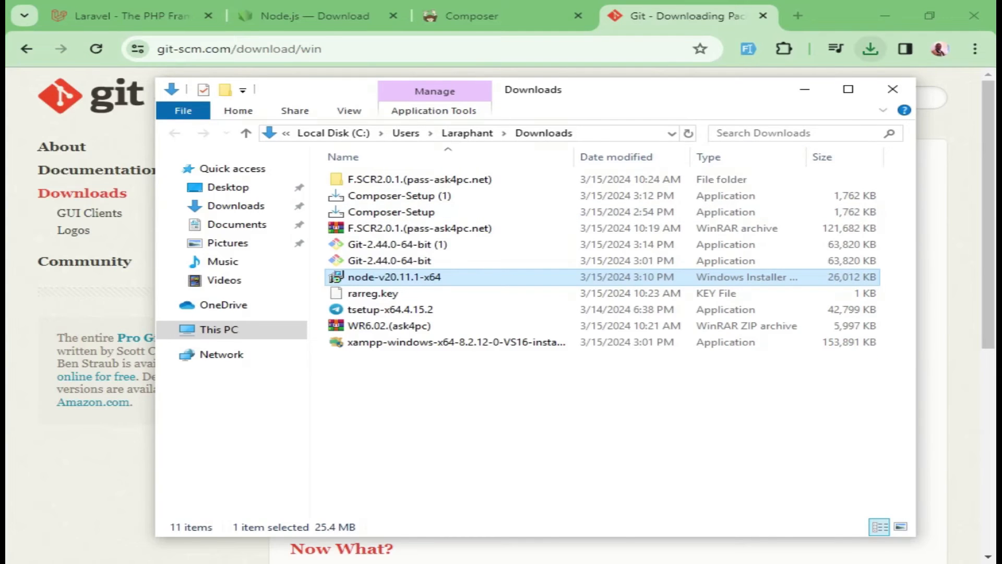
pyautogui.click(869, 49)
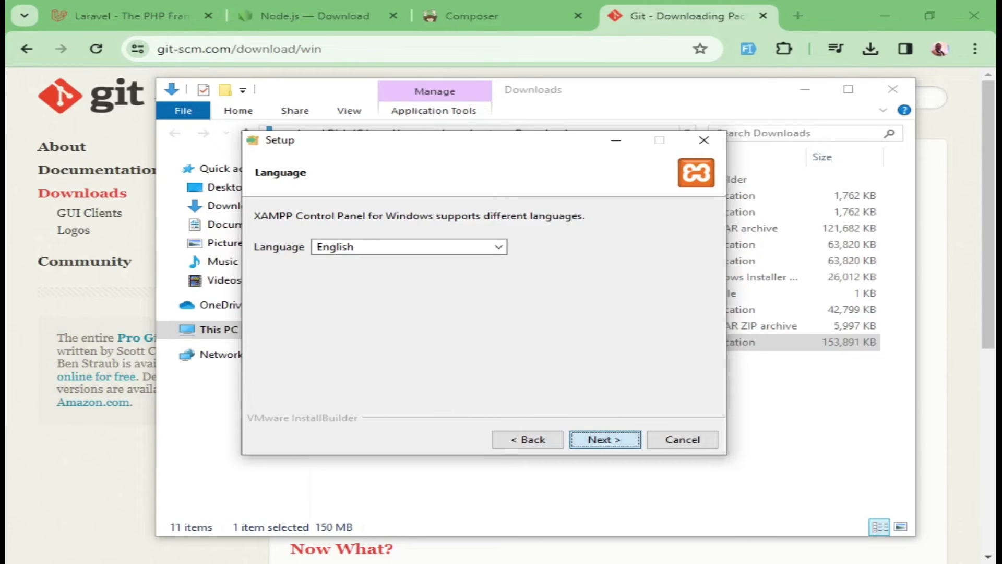
# Install XAMPP in English without starting the Control Panel afterwards
pyautogui.click(603, 439)
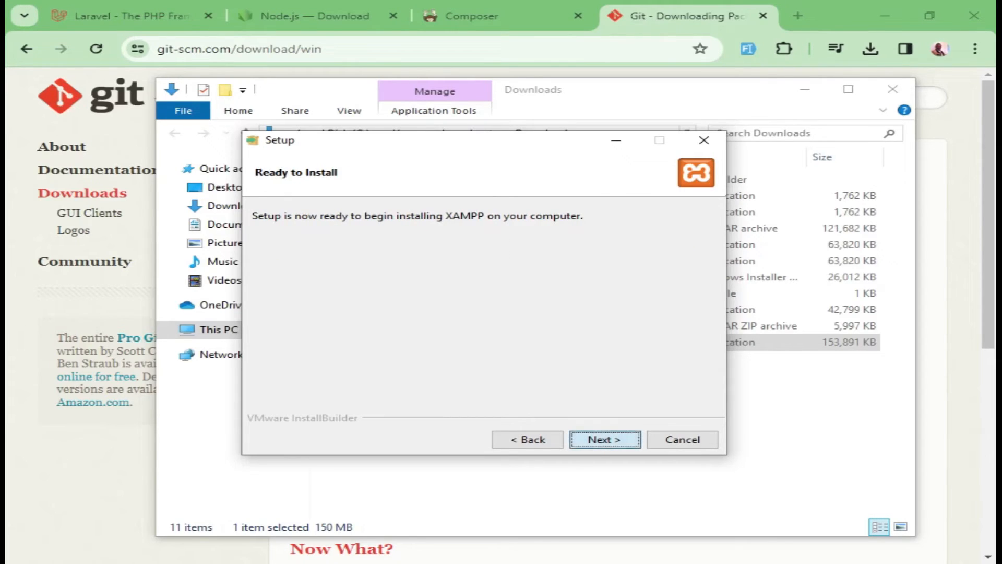
pyautogui.click(604, 439)
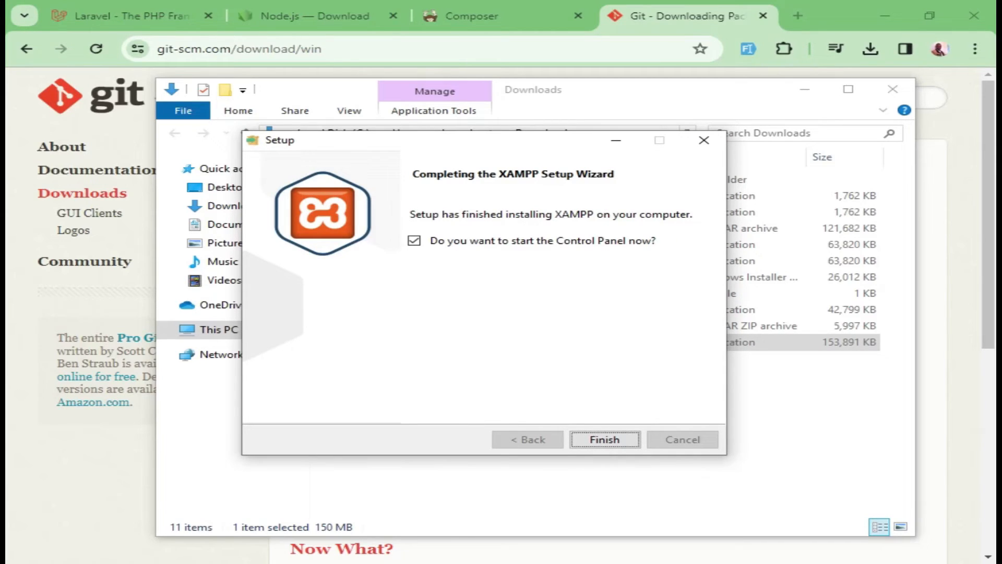
pyautogui.click(414, 240)
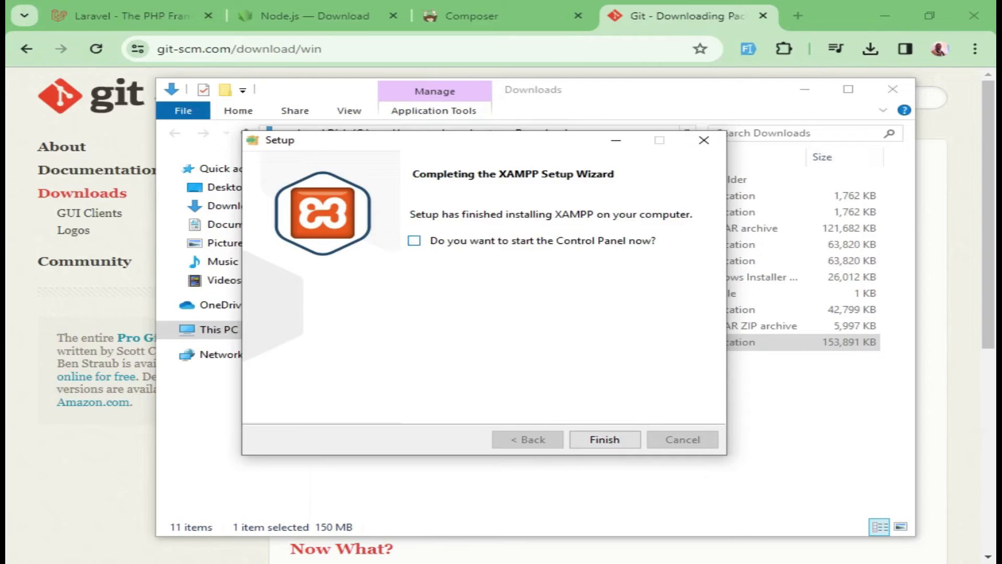
pyautogui.click(604, 439)
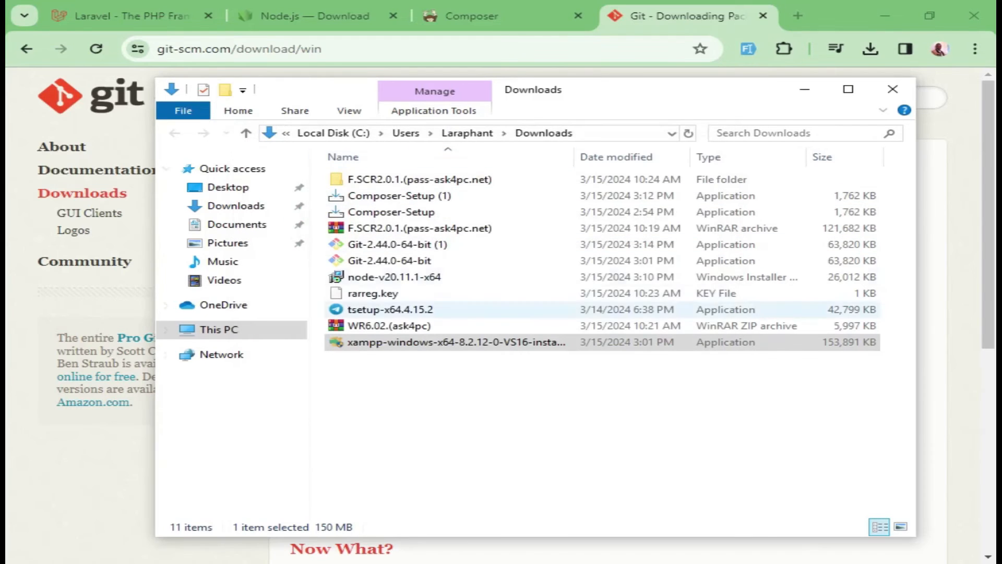
# Launch the Composer-Setup installer from the Downloads folder
pyautogui.click(447, 228)
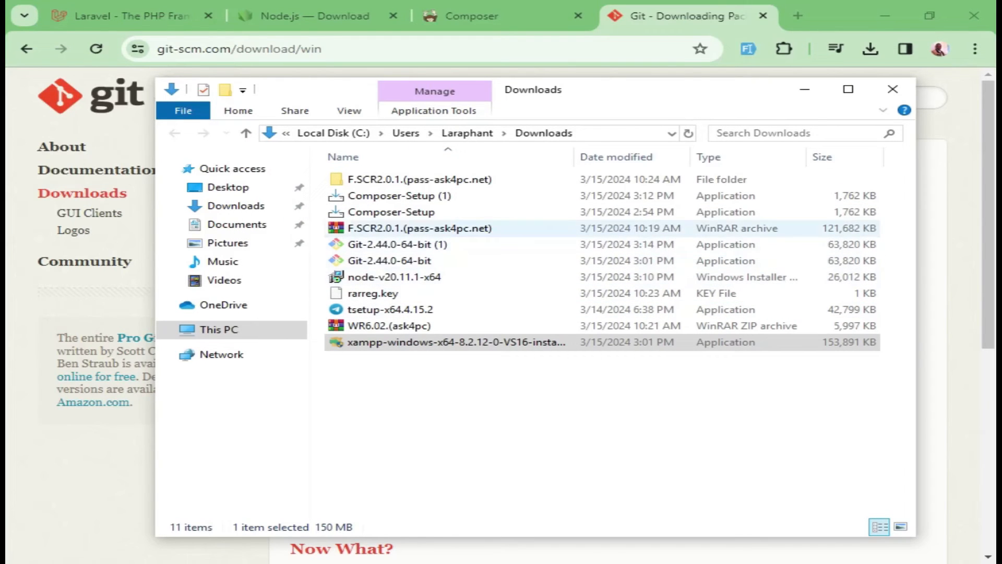
pyautogui.click(393, 212)
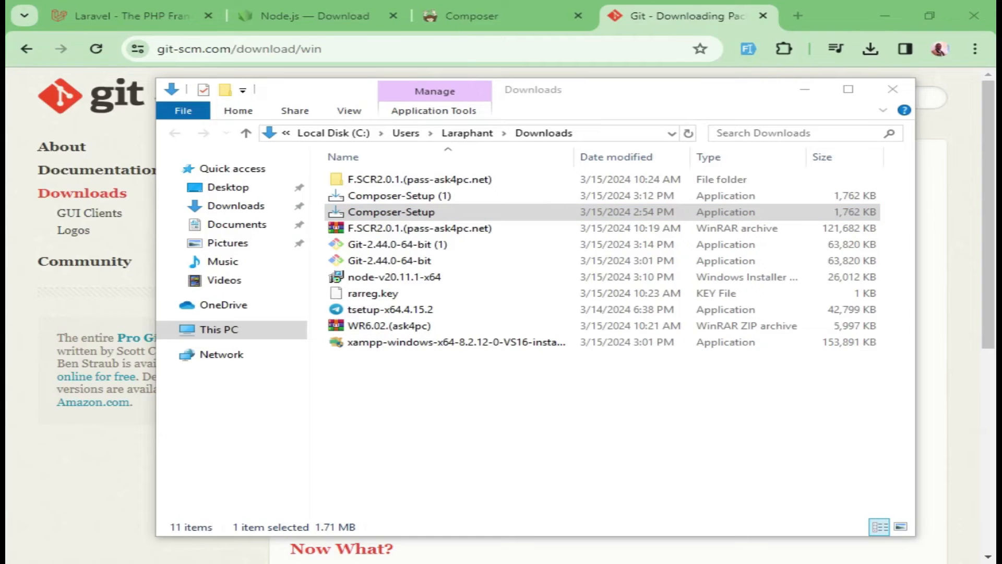
pyautogui.doubleClick(390, 212)
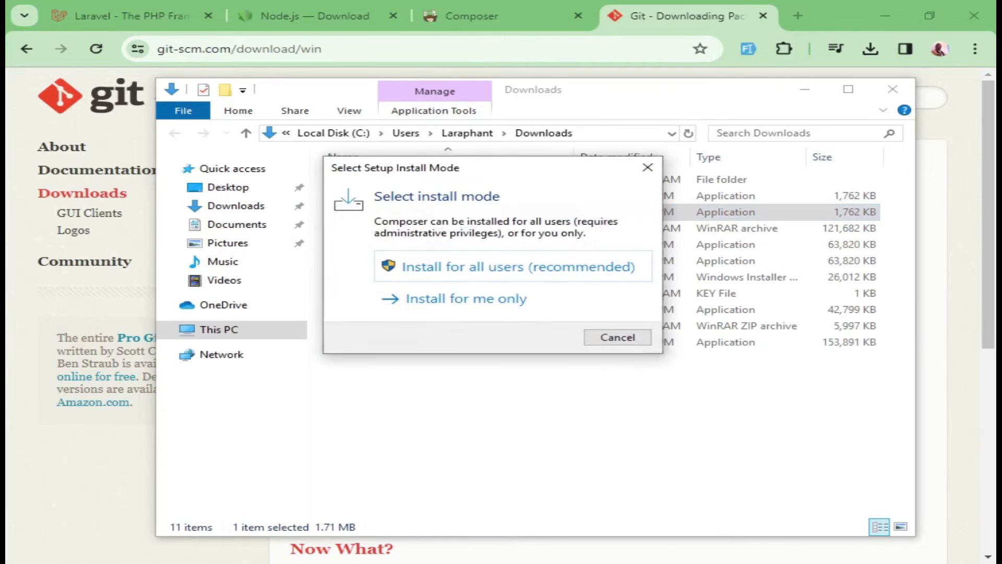
# Install Composer for all users with C:\xampp\php\php.exe on the path and no proxy
pyautogui.click(616, 336)
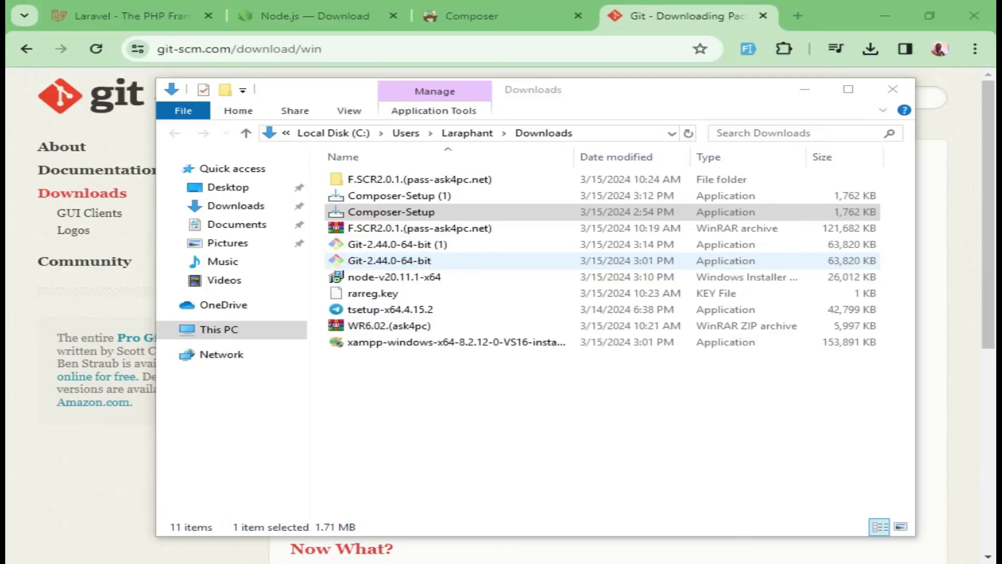
pyautogui.doubleClick(393, 212)
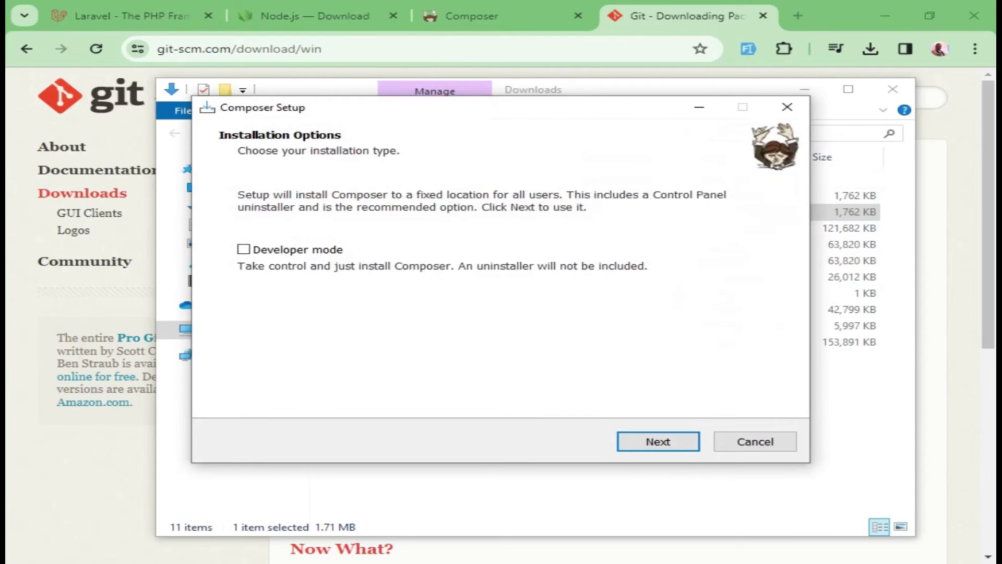
pyautogui.click(657, 441)
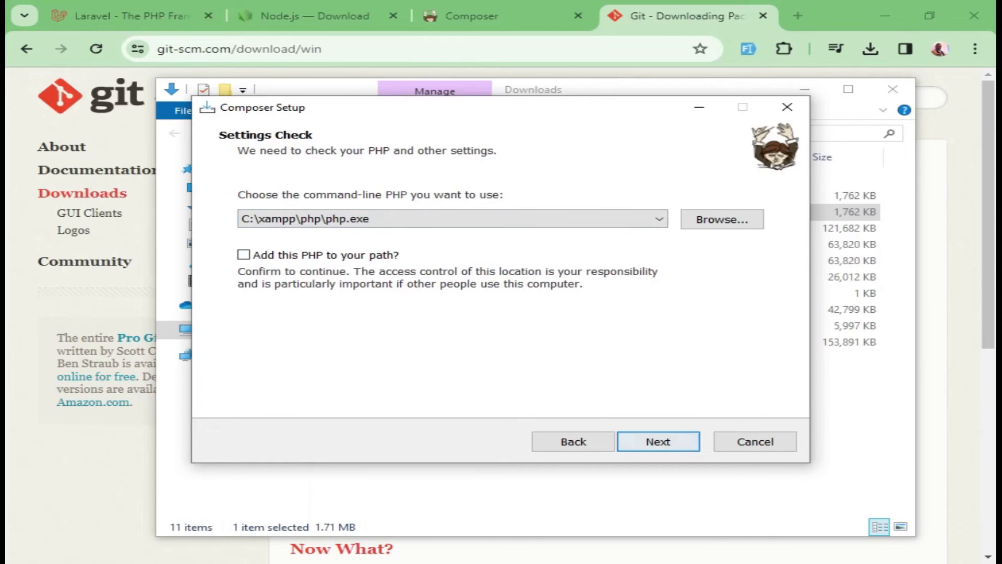
pyautogui.click(658, 441)
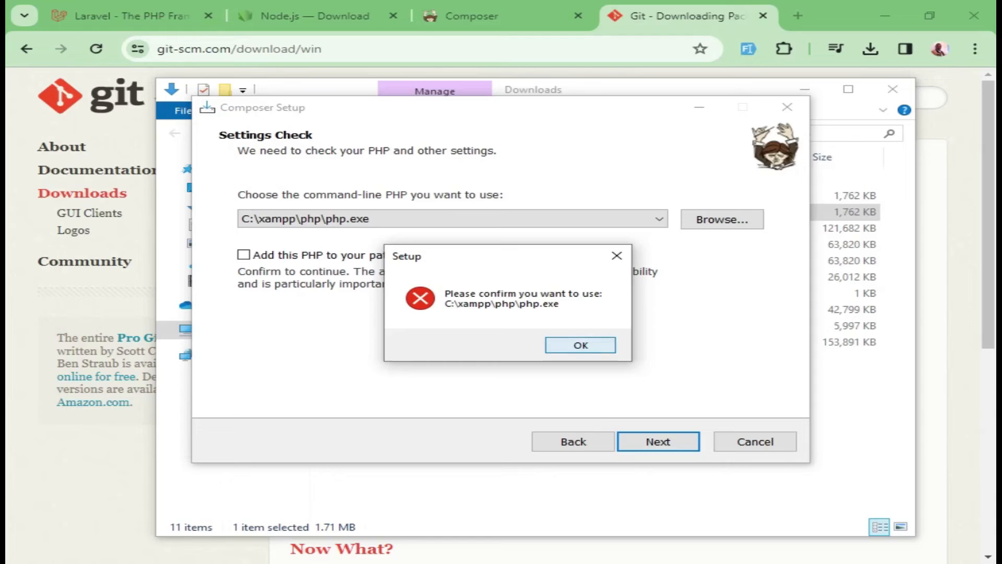
pyautogui.click(579, 345)
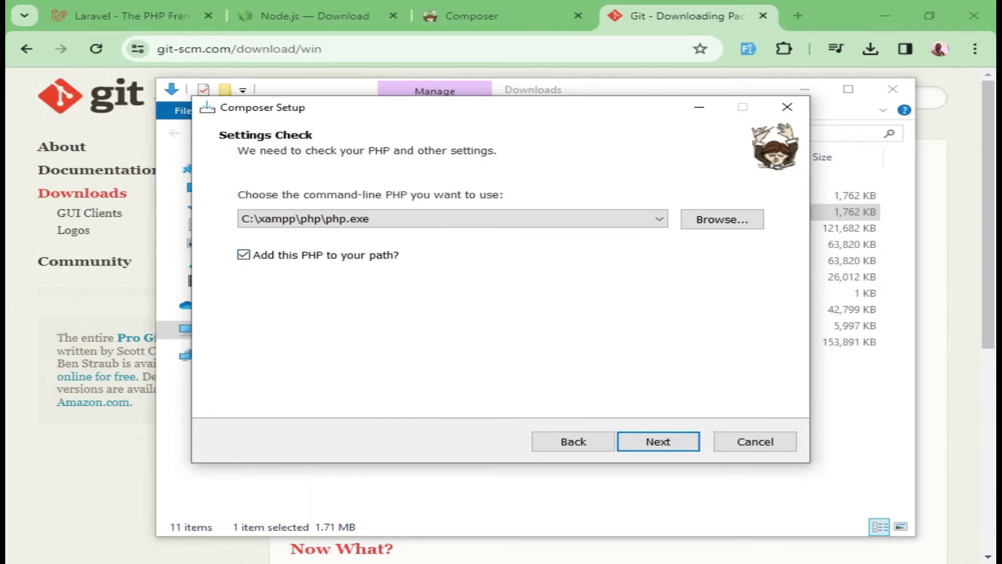
pyautogui.click(657, 441)
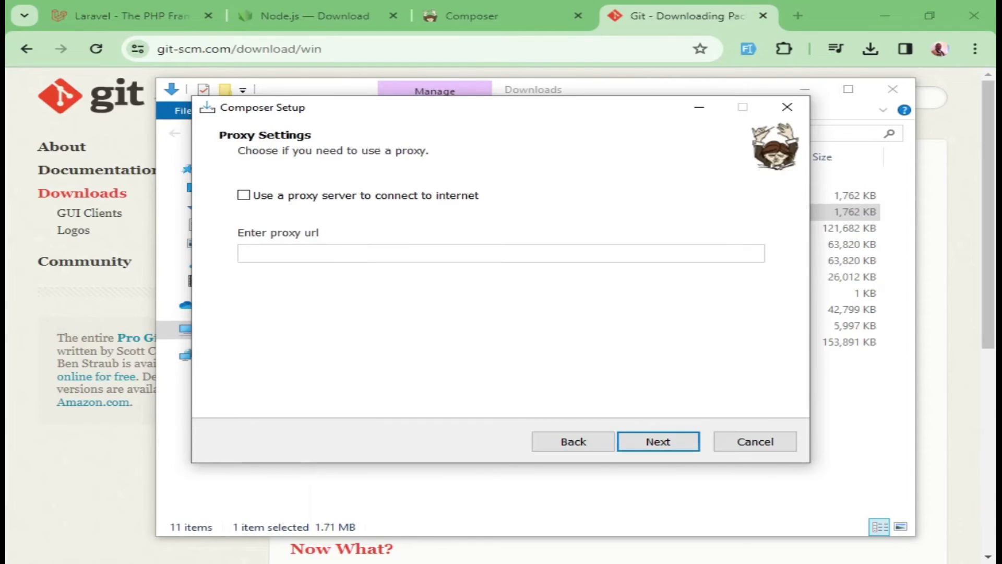
pyautogui.click(657, 441)
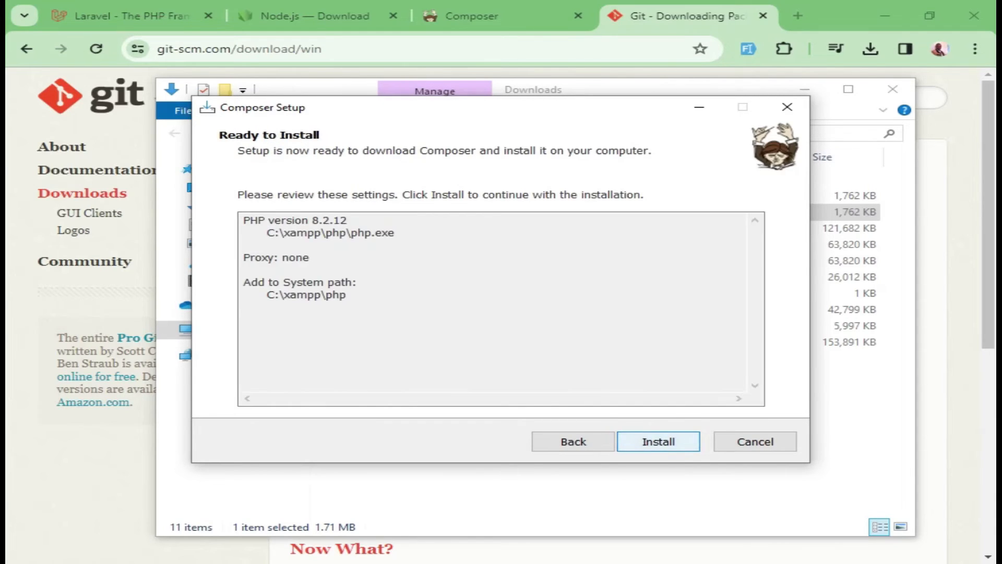
pyautogui.click(657, 441)
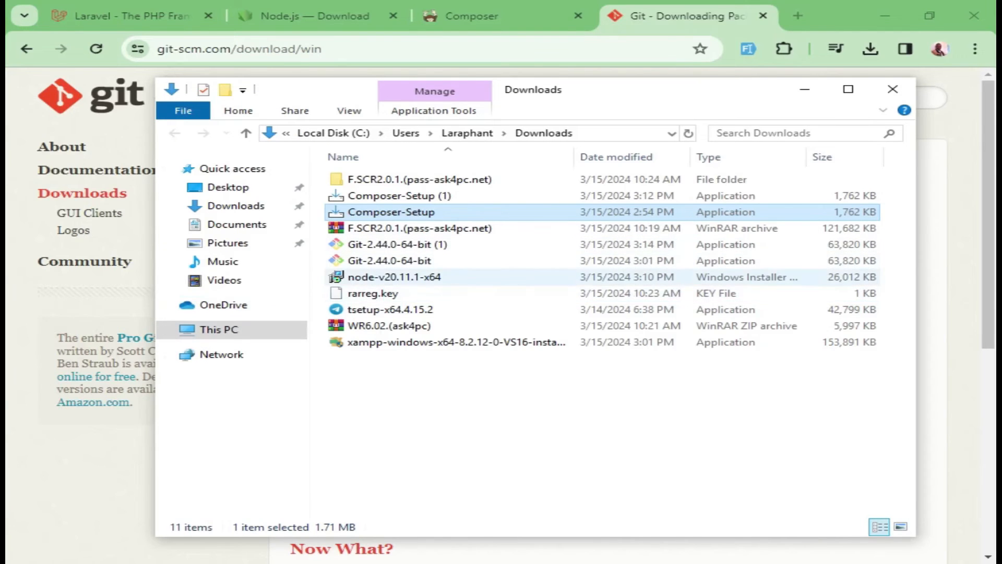
# Install Git 2.44.0 with command-line use, bundled OpenSSH, recommended line endings and Credential Manager
pyautogui.click(390, 260)
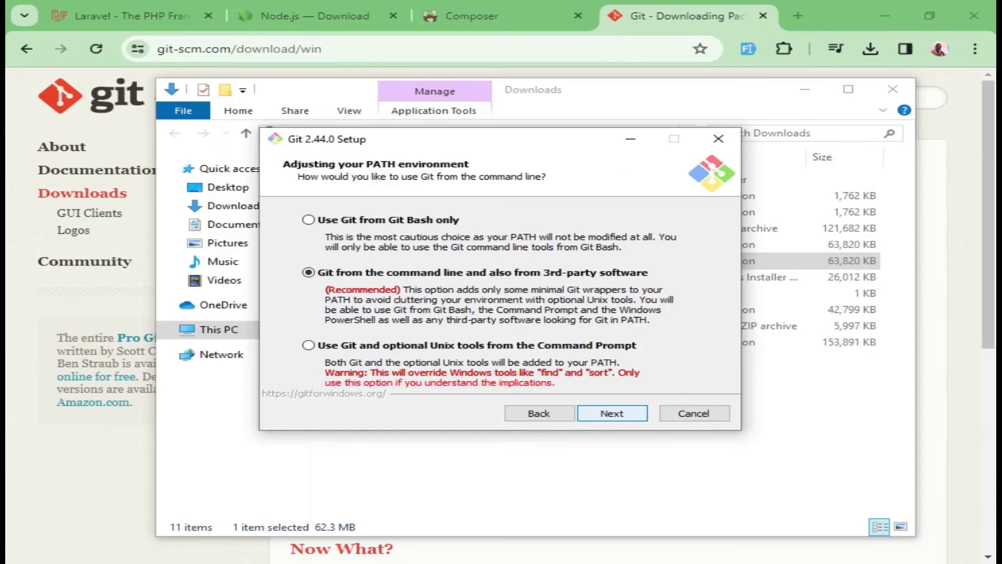
pyautogui.click(610, 413)
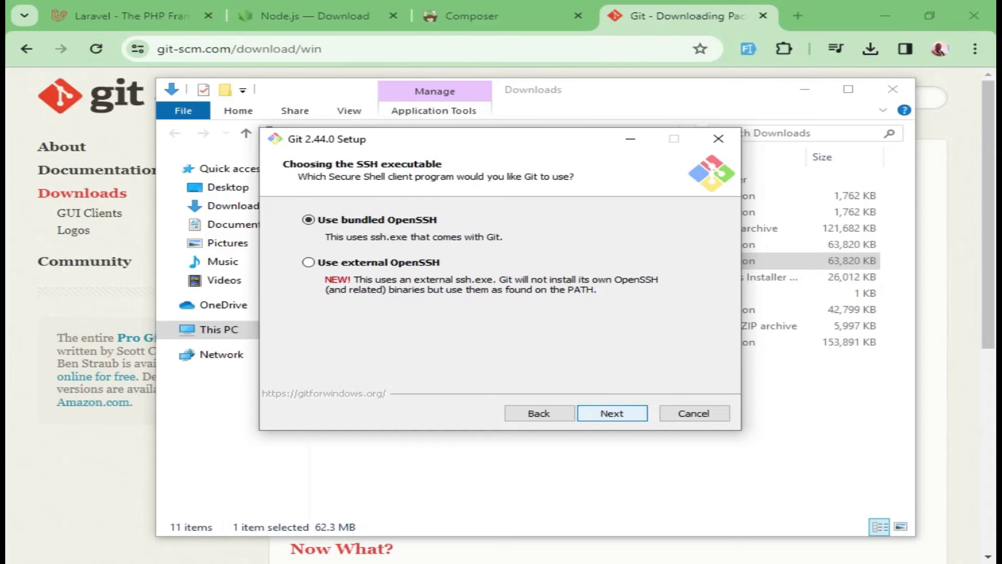
pyautogui.click(611, 413)
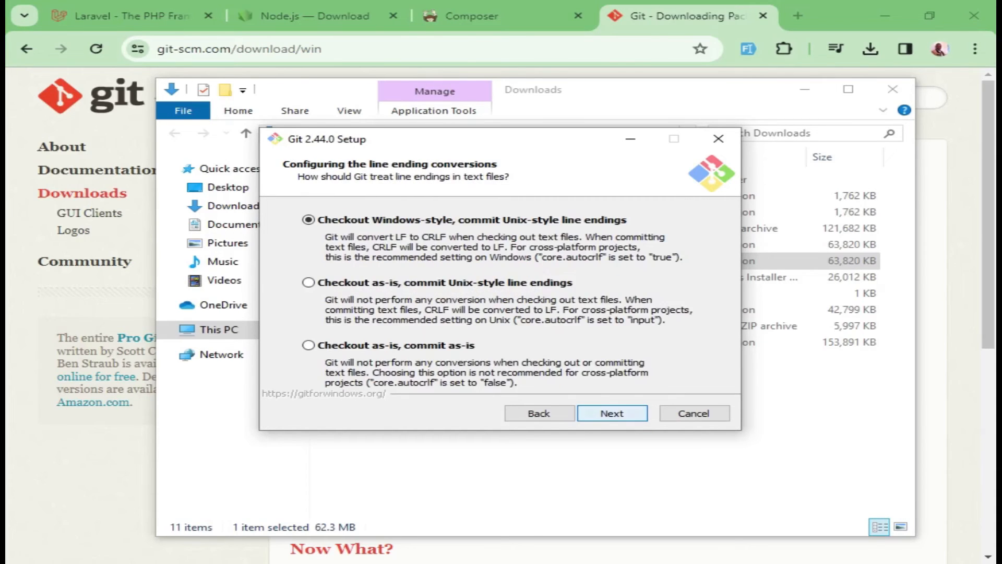
pyautogui.click(611, 413)
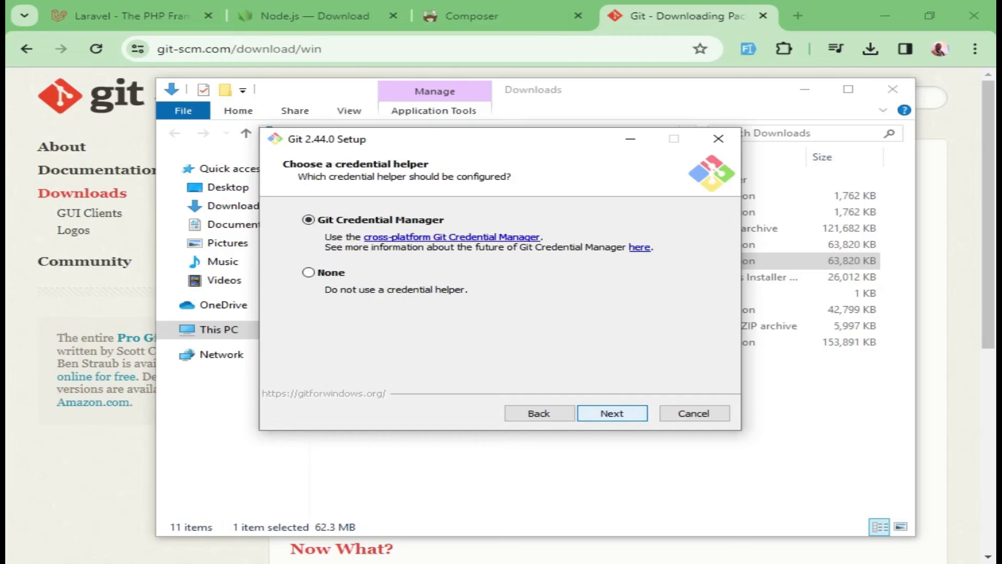
pyautogui.click(610, 413)
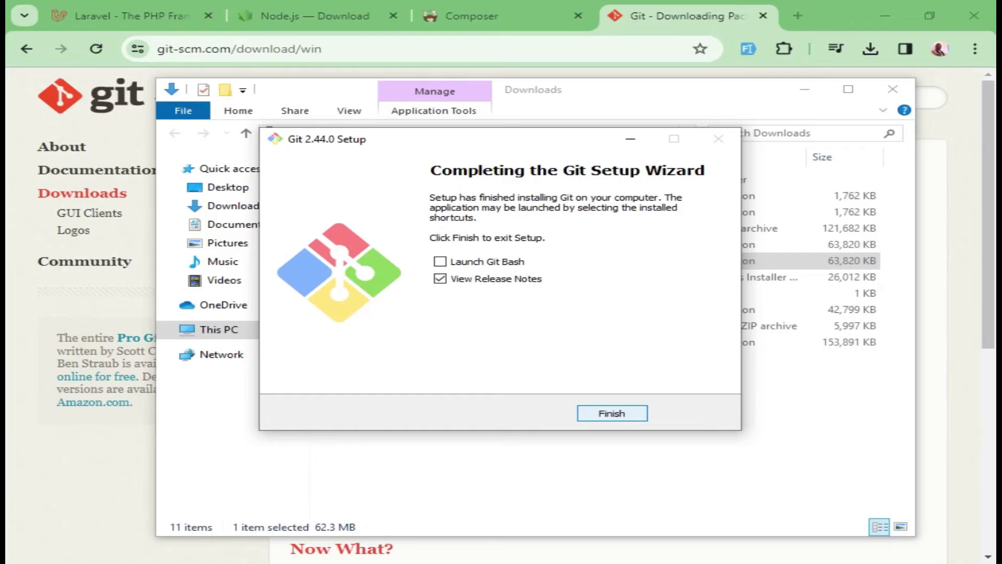
pyautogui.click(610, 413)
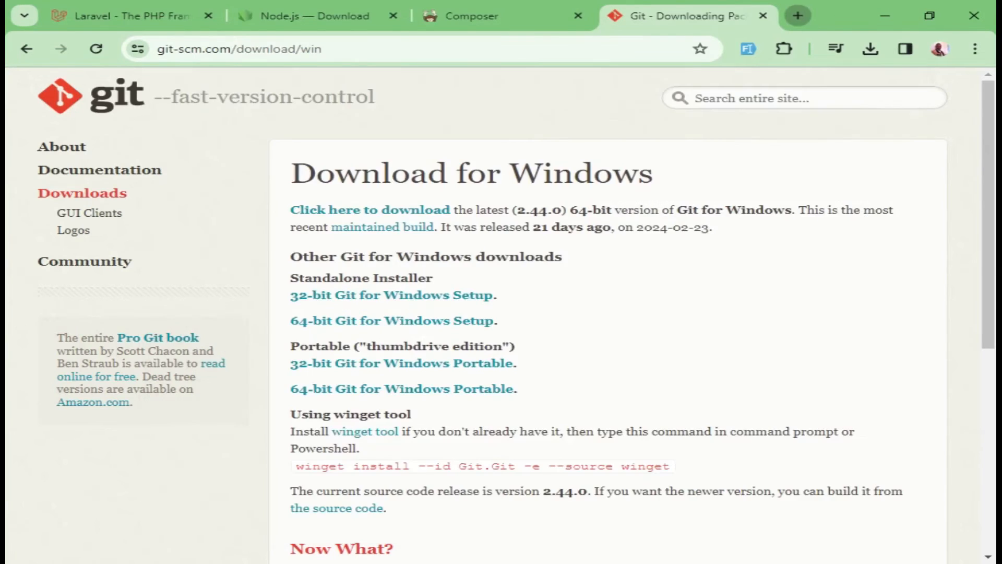
# Search the web for 'visual studio code' in a new tab
pyautogui.click(798, 15)
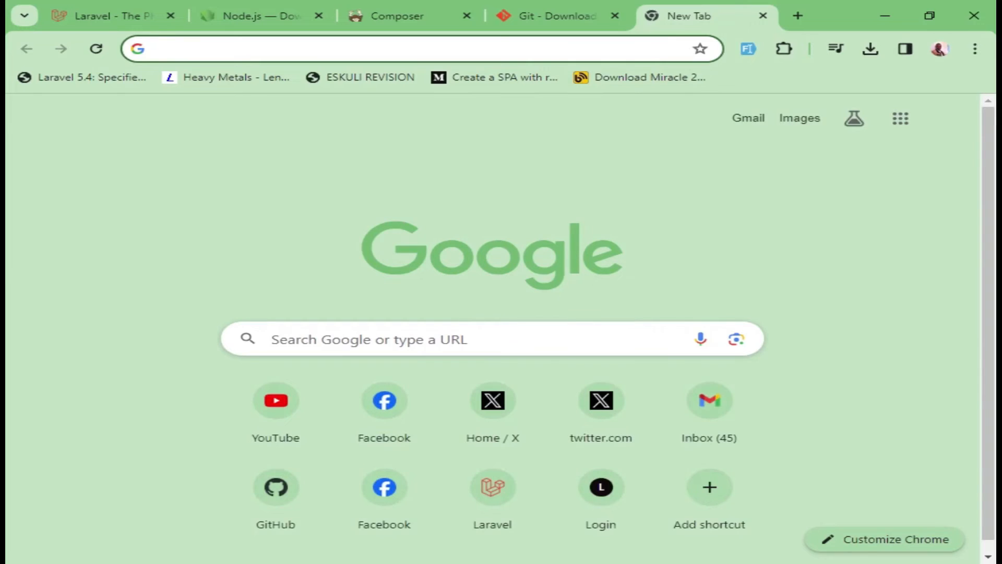
pyautogui.write('visi')
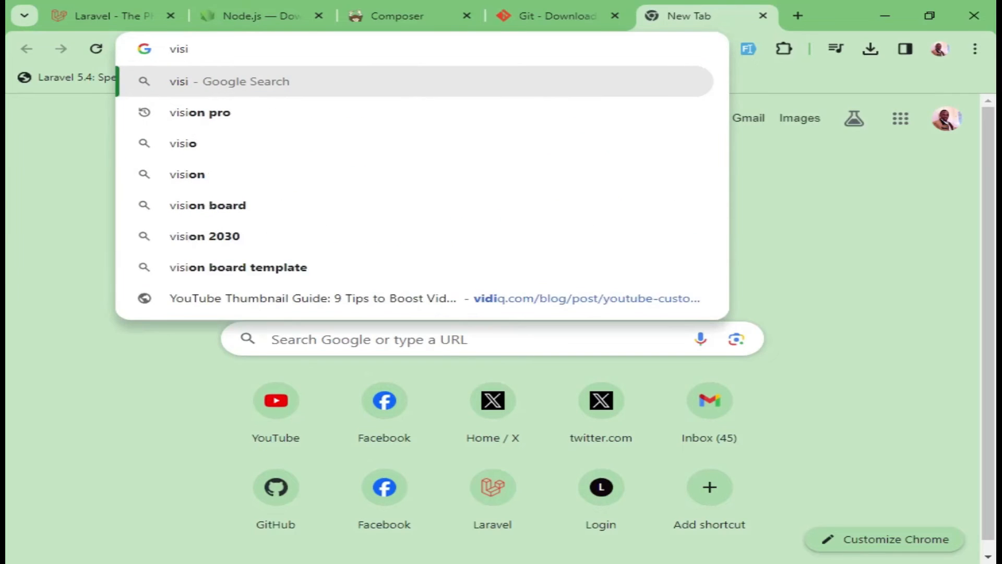
pyautogui.press('Return')
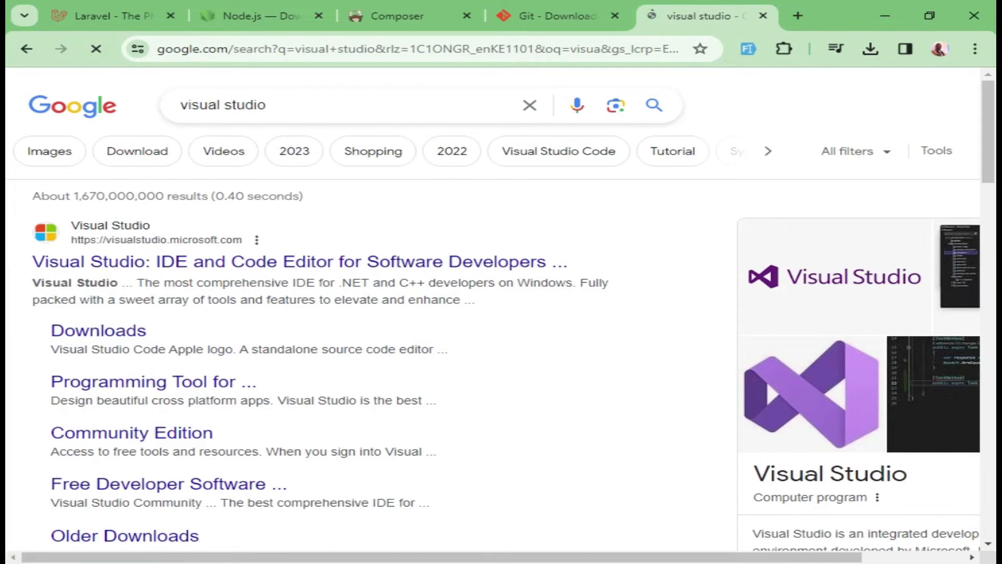
pyautogui.write('c')
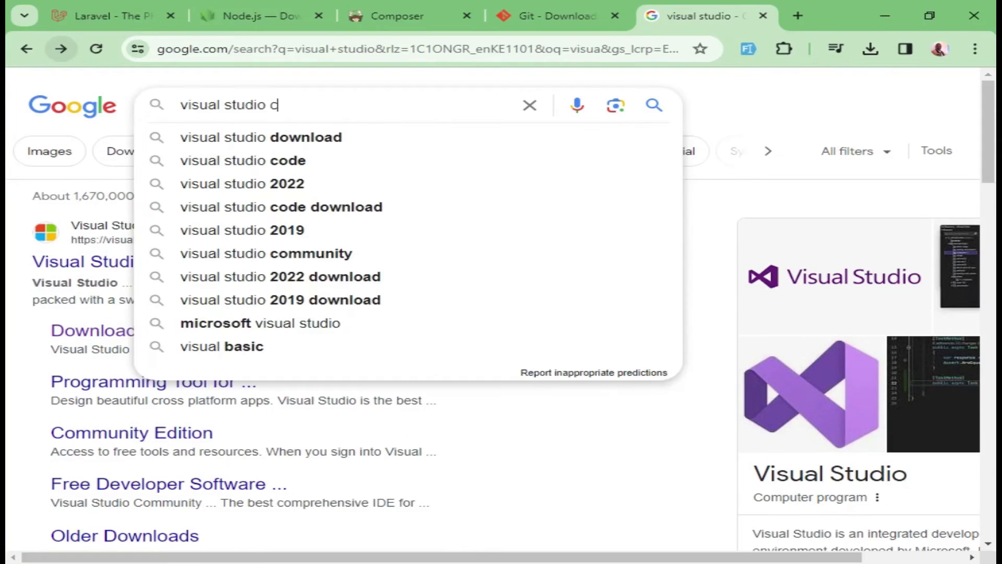
pyautogui.click(242, 161)
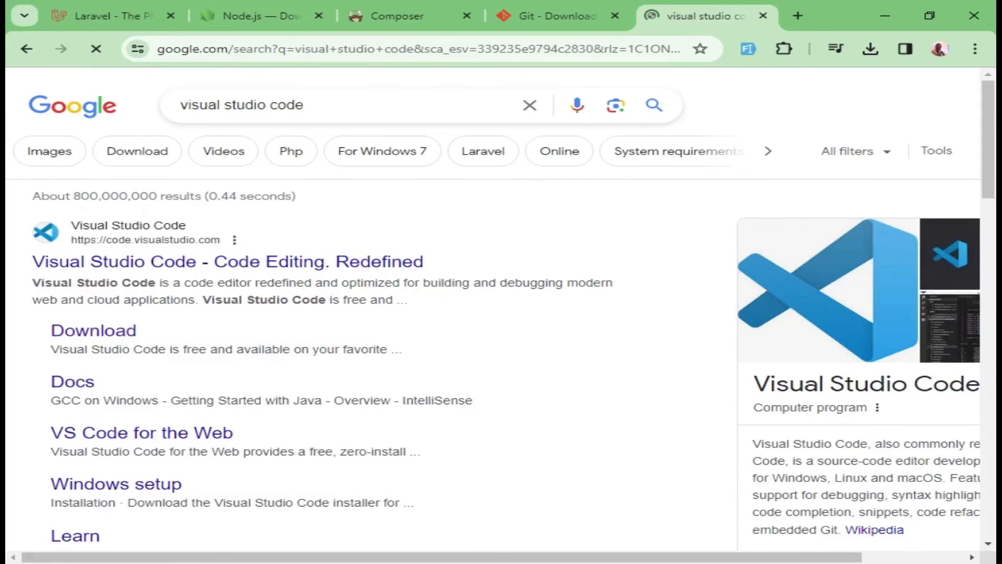
# Download the VS Code 1.87.2 Windows 64-bit user installer and check downloads
pyautogui.click(94, 331)
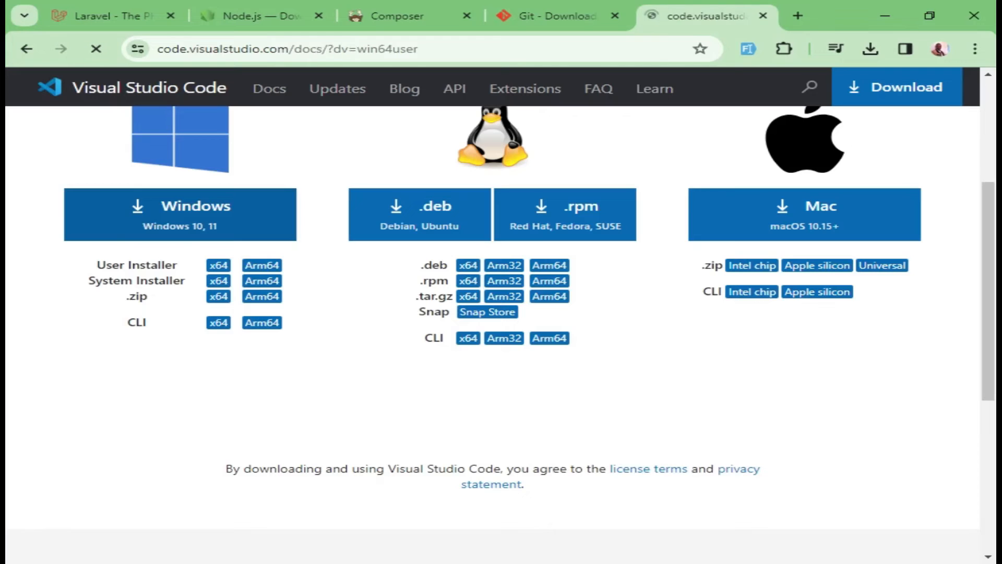
pyautogui.click(270, 88)
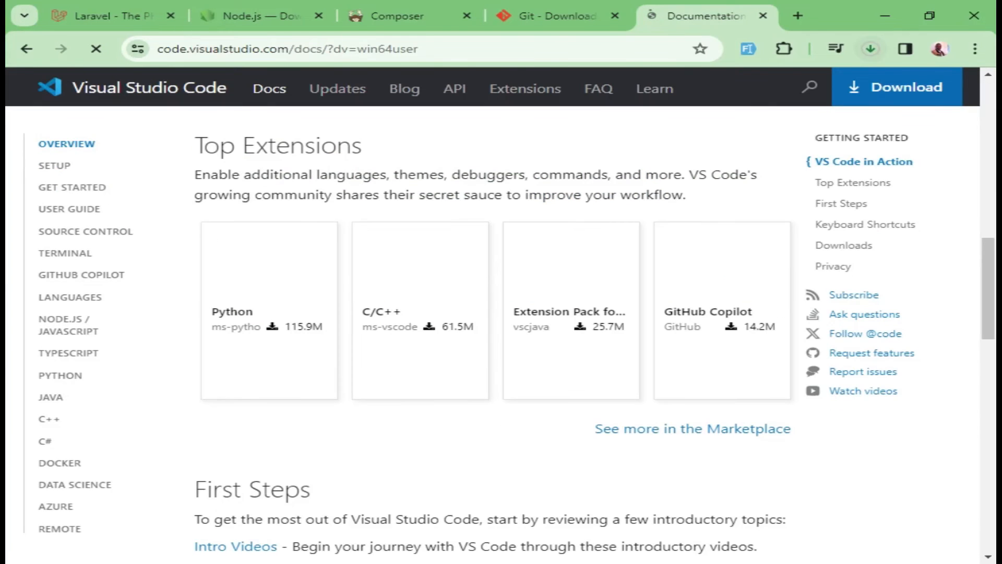
pyautogui.click(869, 49)
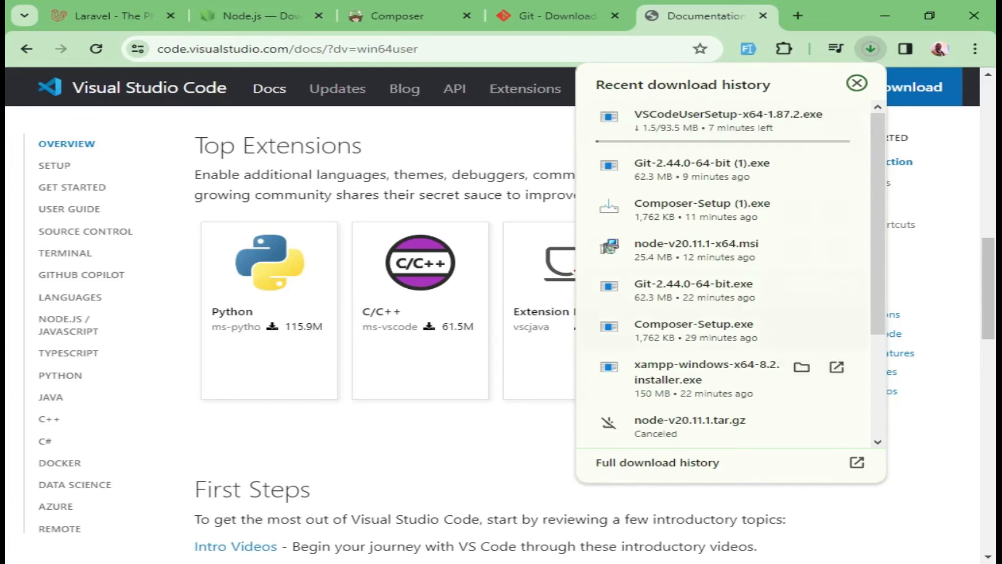
# Run VSCodeUserSetup into the default folder, unticking Launch Visual Studio Code at the end
pyautogui.click(801, 367)
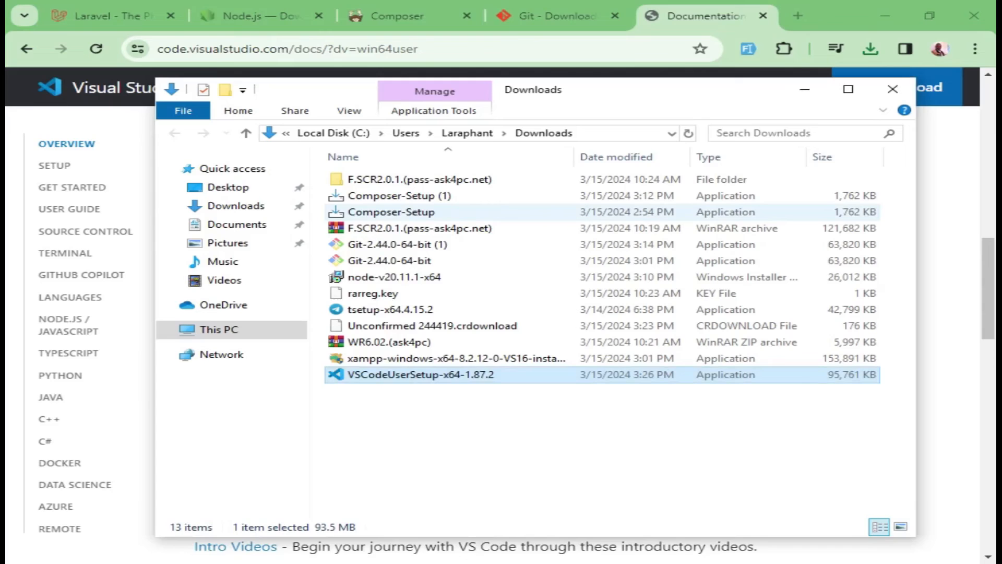
pyautogui.doubleClick(422, 375)
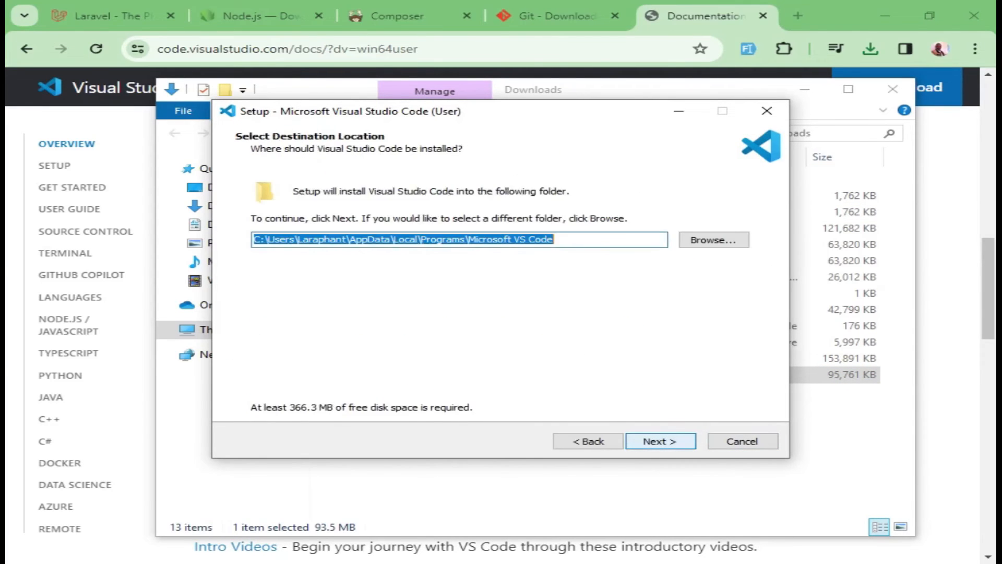
pyautogui.click(660, 442)
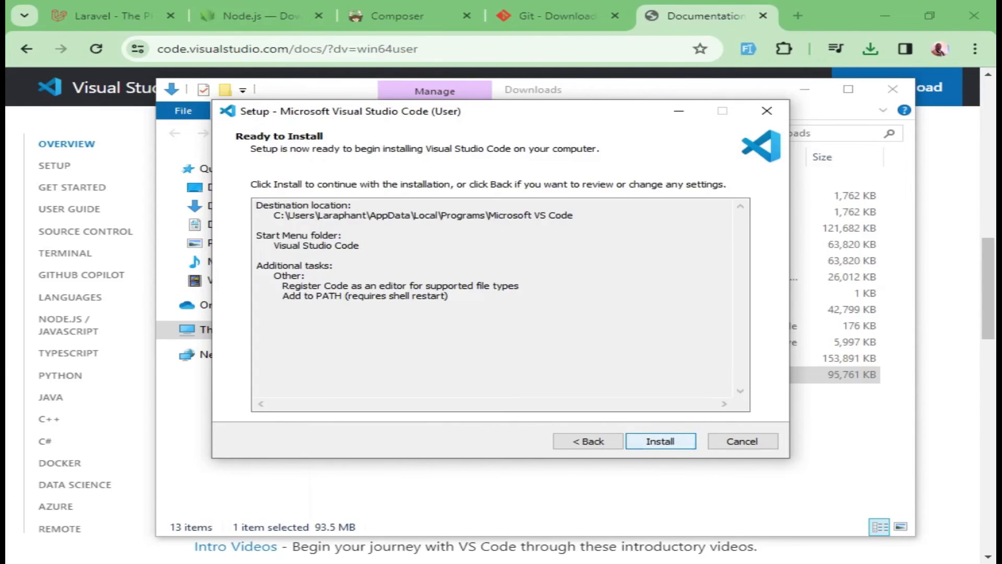
pyautogui.click(660, 441)
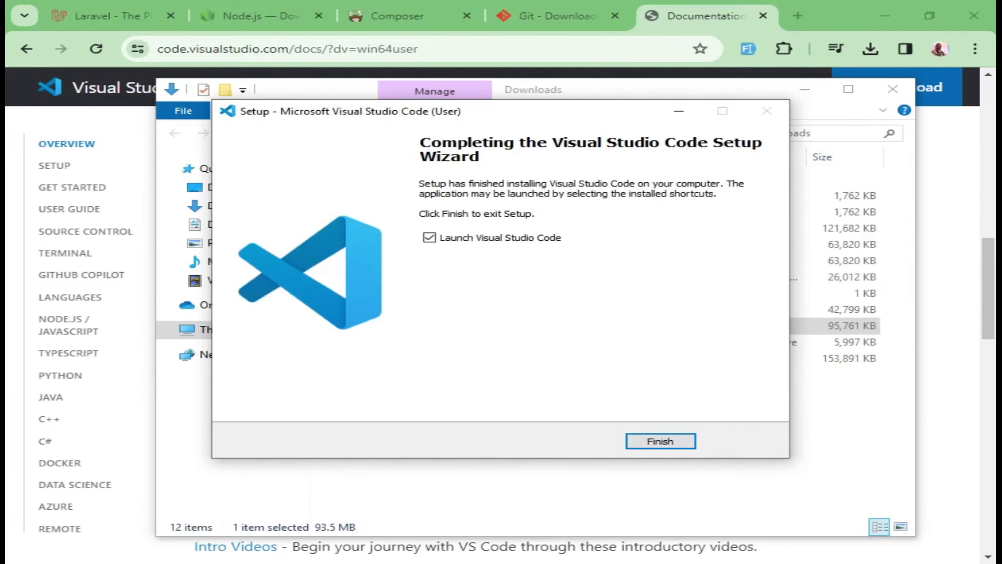
pyautogui.click(430, 237)
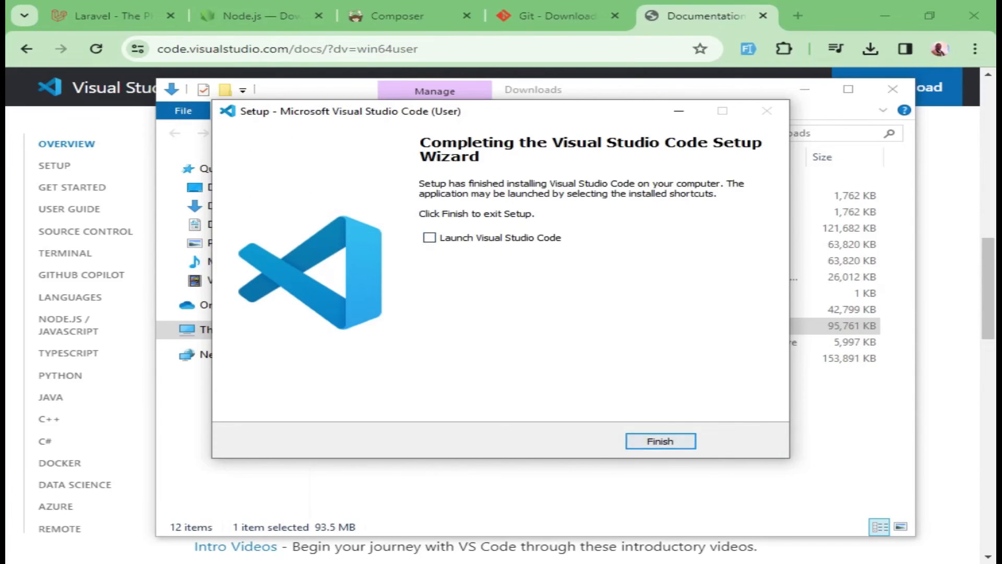
pyautogui.click(660, 442)
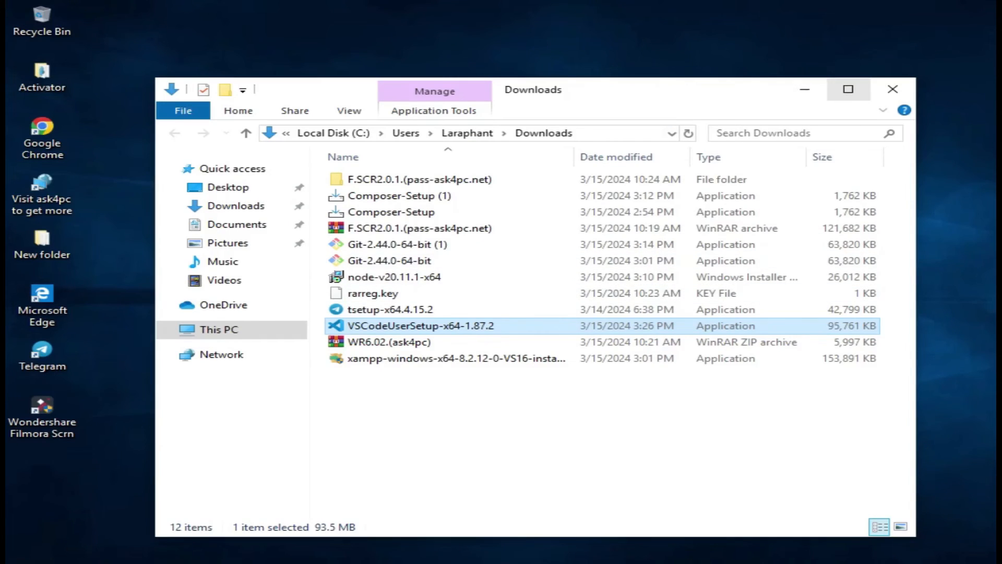
# Browse to C:\xampp in maximized File Explorer and open Git Bash in htdocs
pyautogui.click(847, 89)
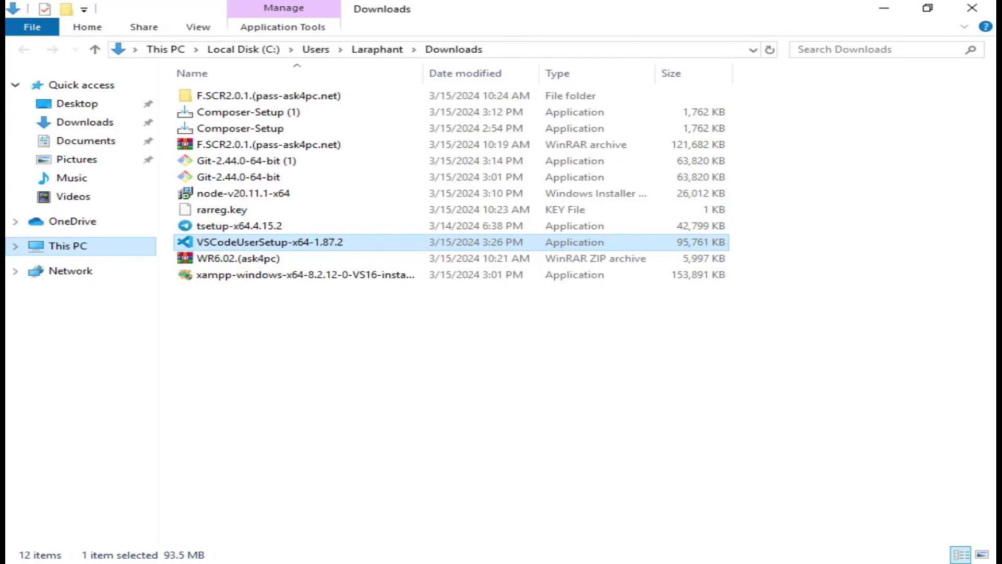
pyautogui.click(243, 49)
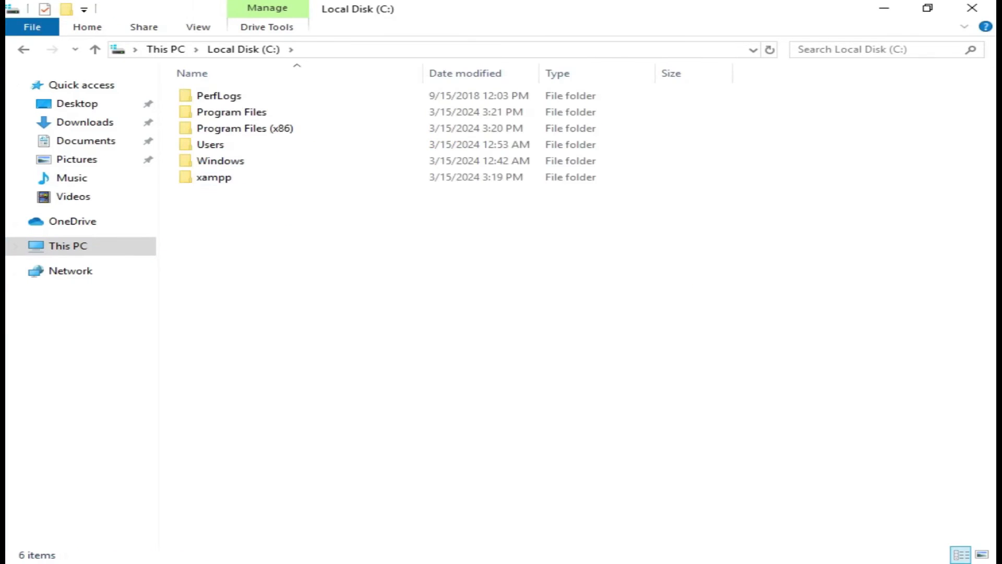
pyautogui.doubleClick(213, 177)
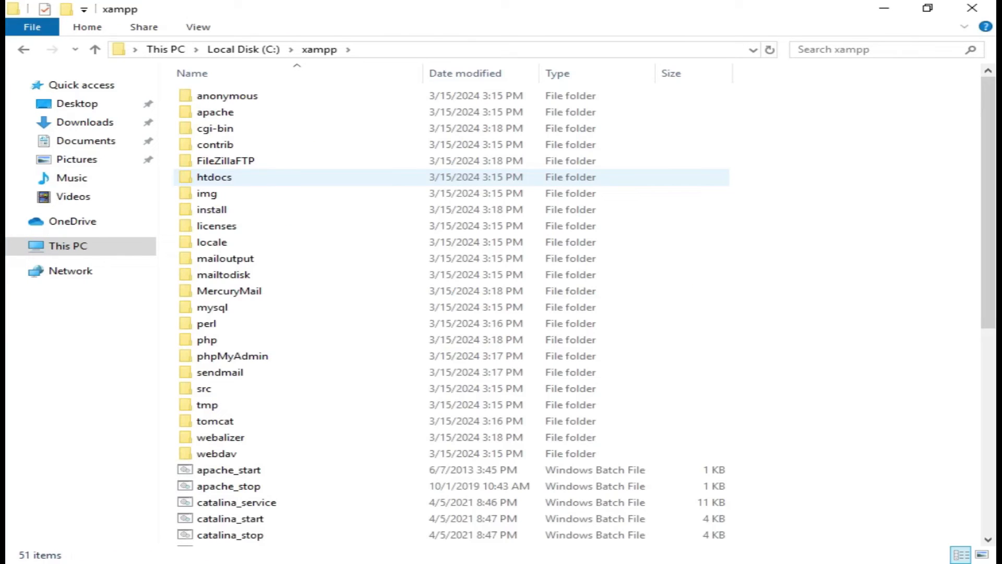
pyautogui.moveTo(214, 177)
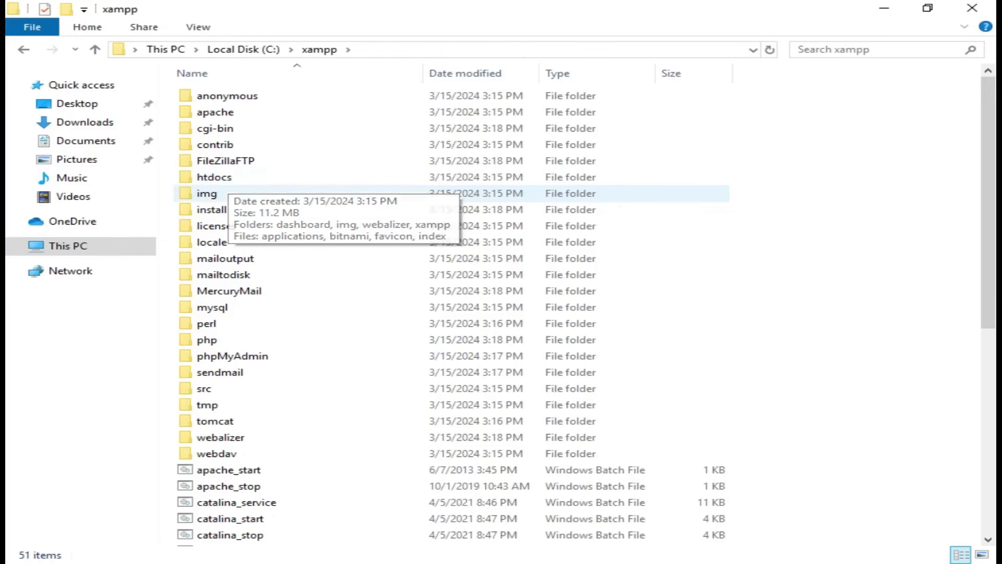
pyautogui.rightClick(214, 177)
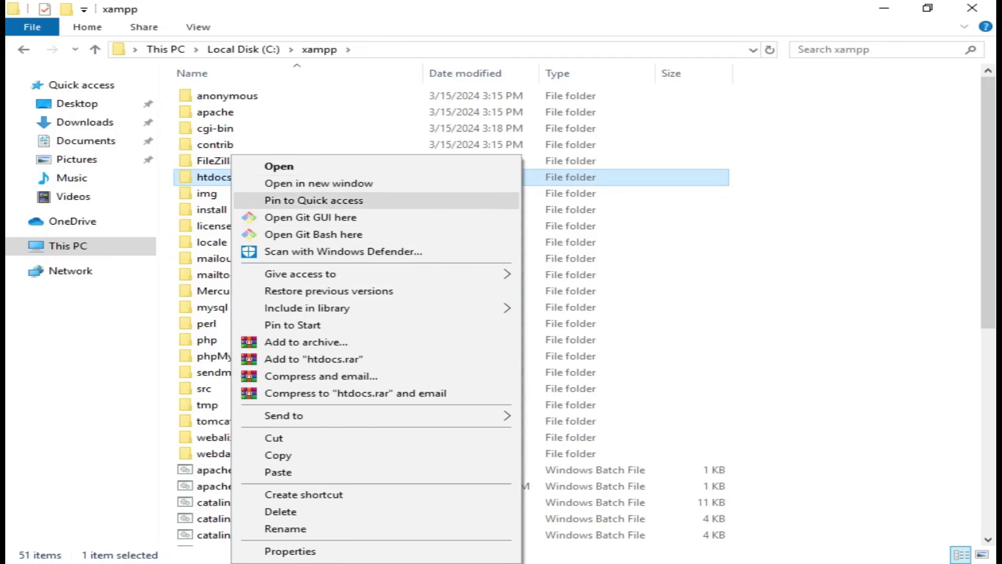
pyautogui.moveTo(313, 234)
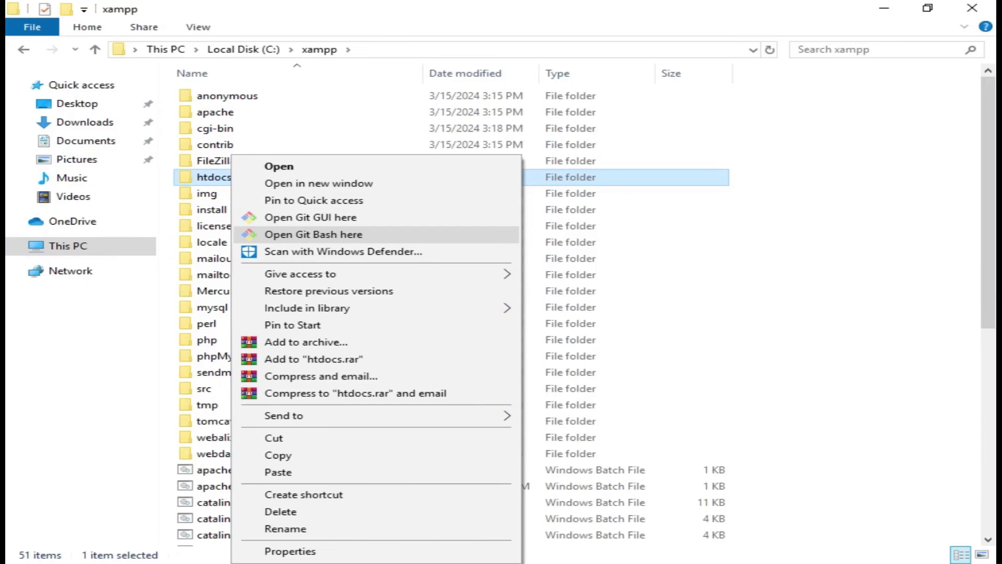
pyautogui.click(312, 234)
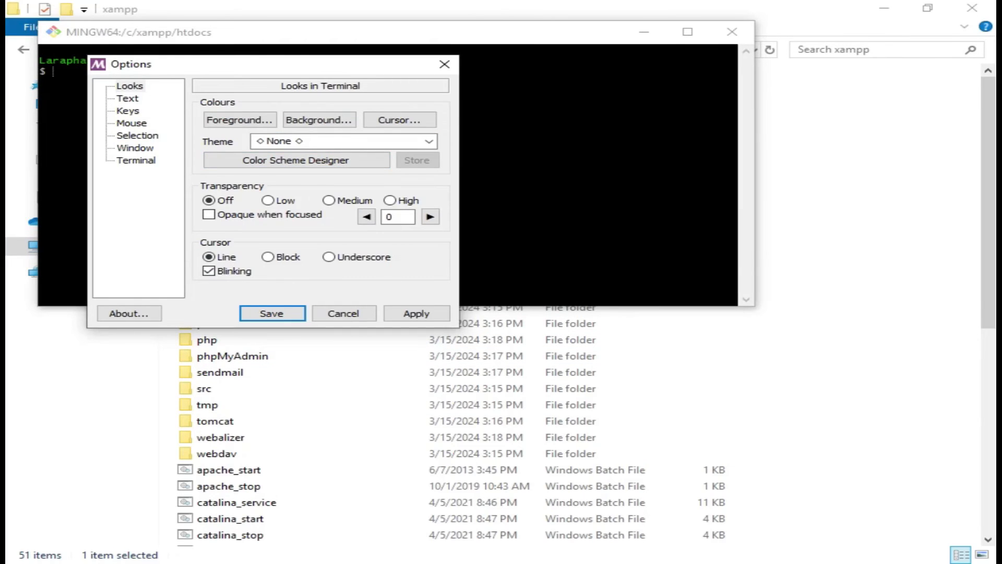
# Pick a larger terminal font size in the Git Bash Options Text settings
pyautogui.click(128, 99)
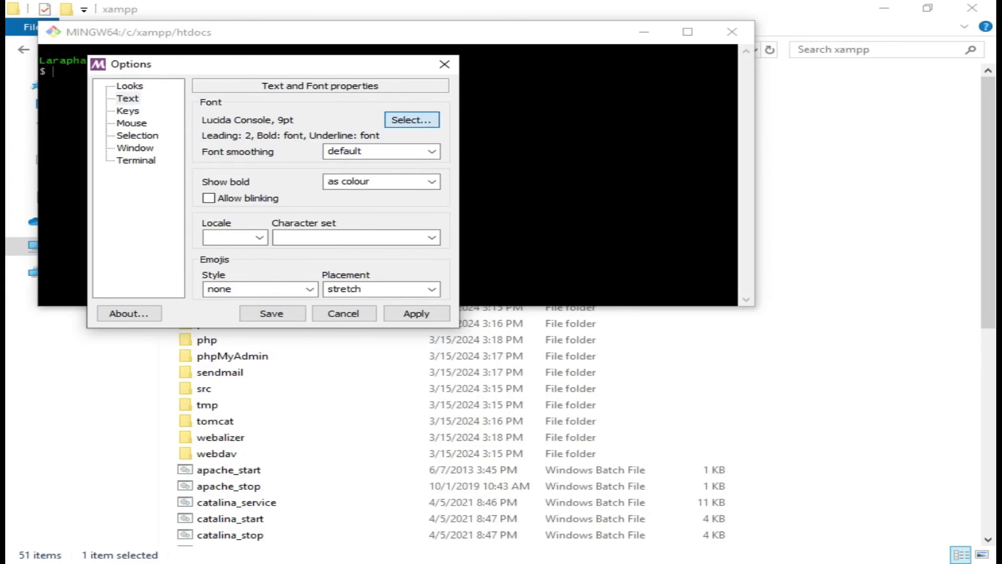
pyautogui.click(411, 119)
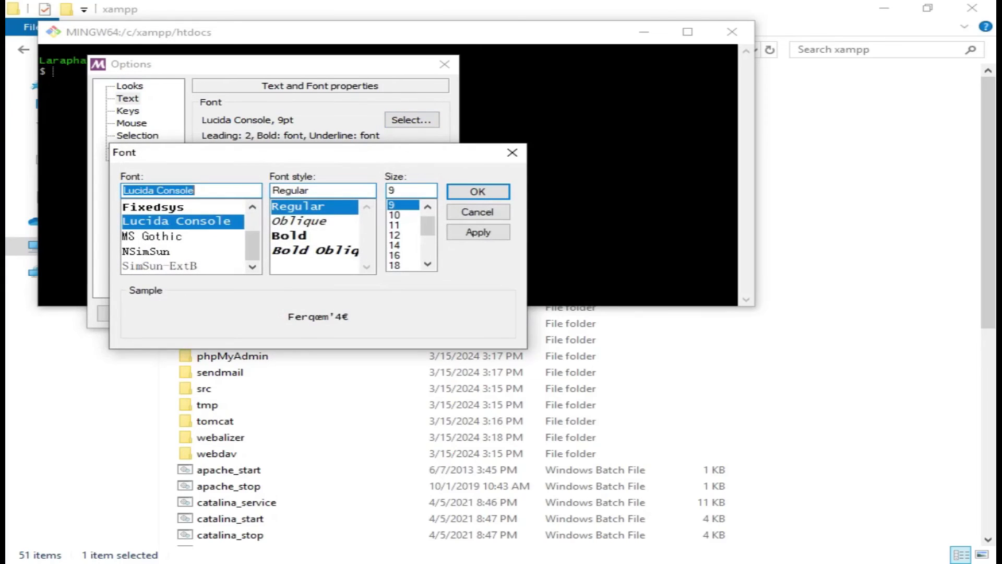
pyautogui.click(396, 255)
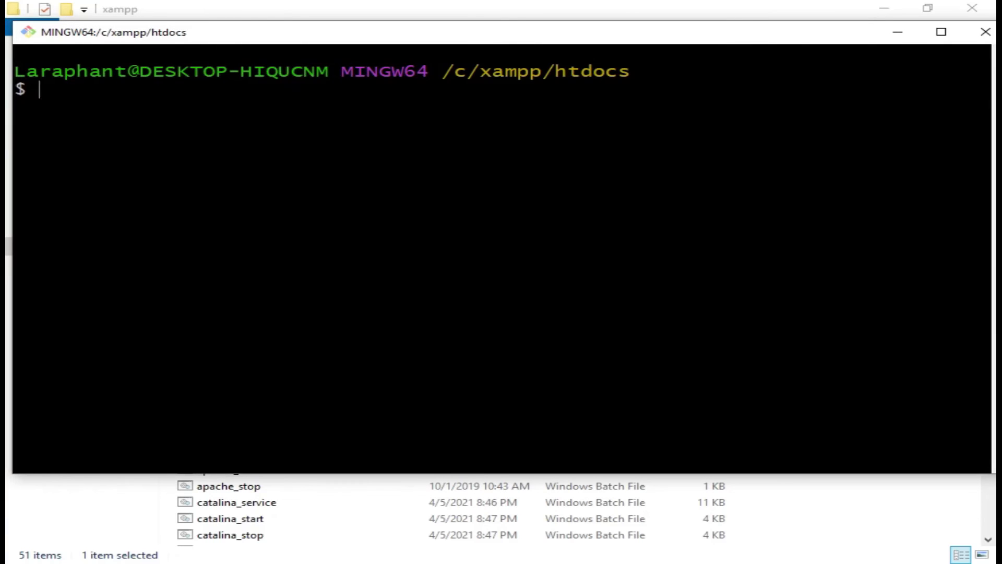
# Run 'composer create-project laravel/laravel firstapp' from /c/xampp/htdocs
pyautogui.write('composer cr')
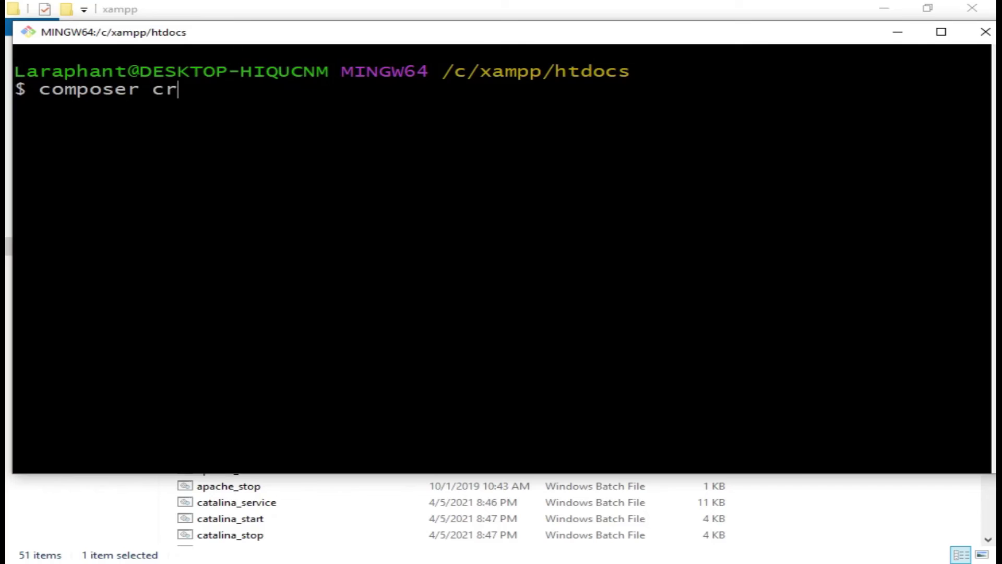
pyautogui.write('eate-project')
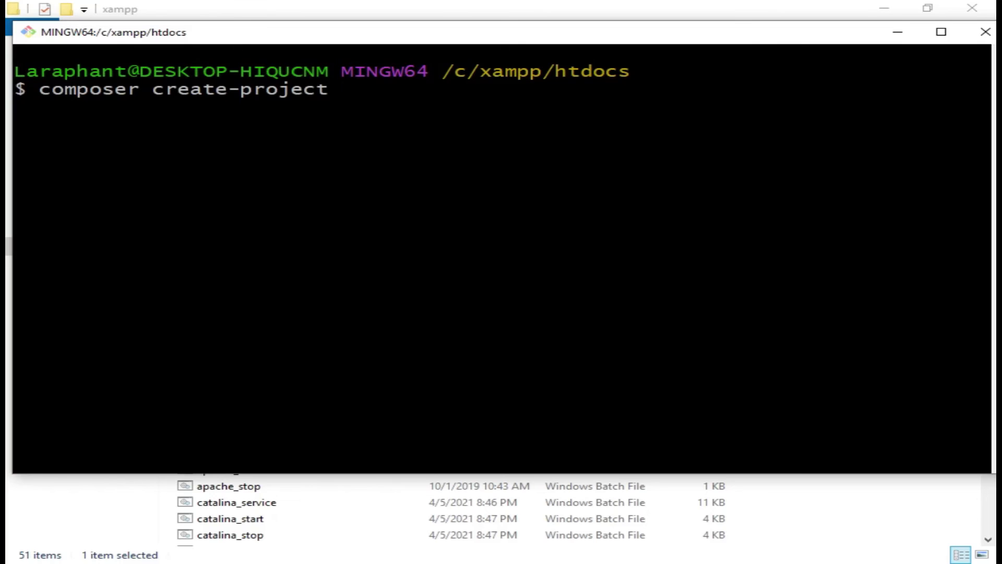
pyautogui.write('laravel/l')
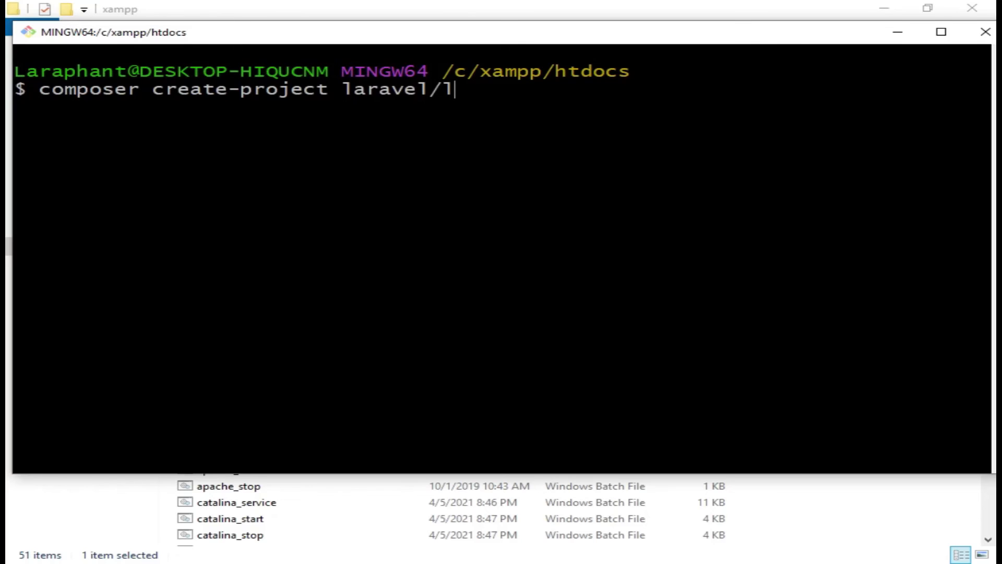
pyautogui.write('aravel')
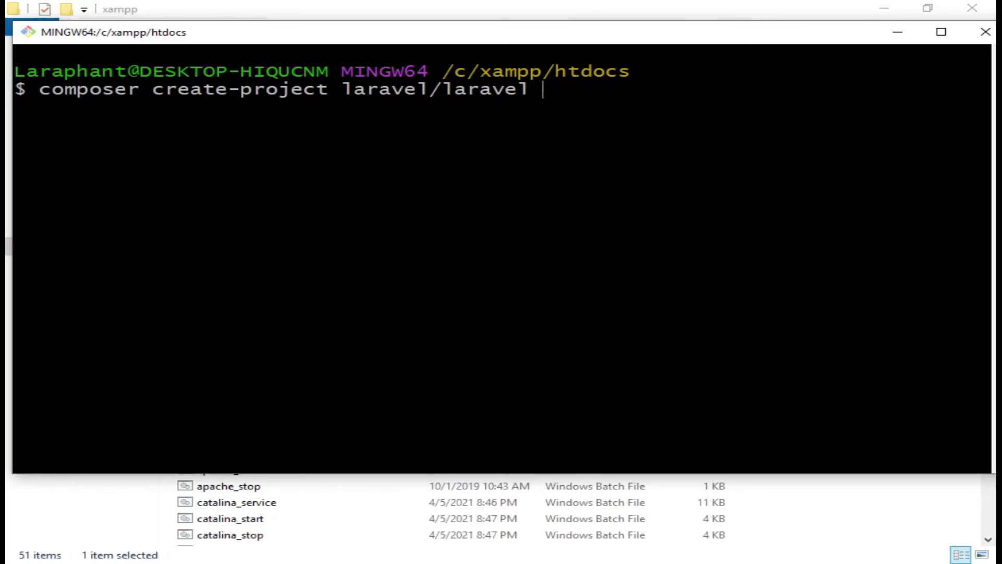
pyautogui.write('first')
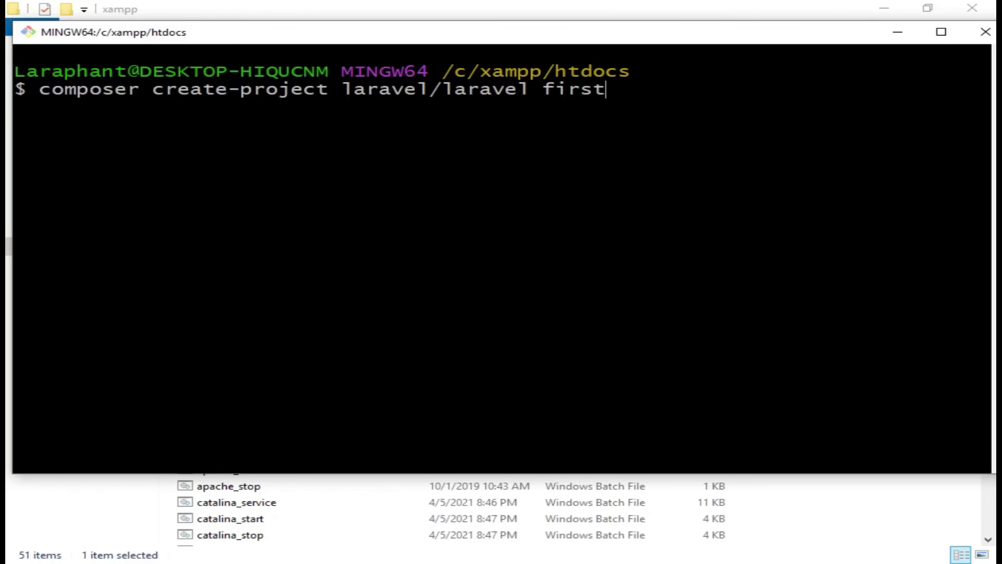
pyautogui.write('app')
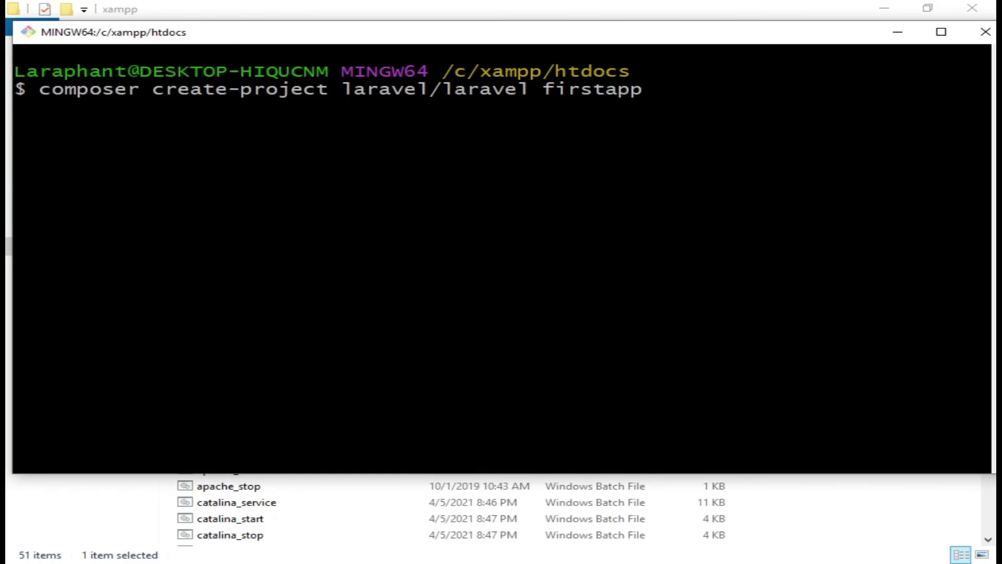
pyautogui.press('Return')
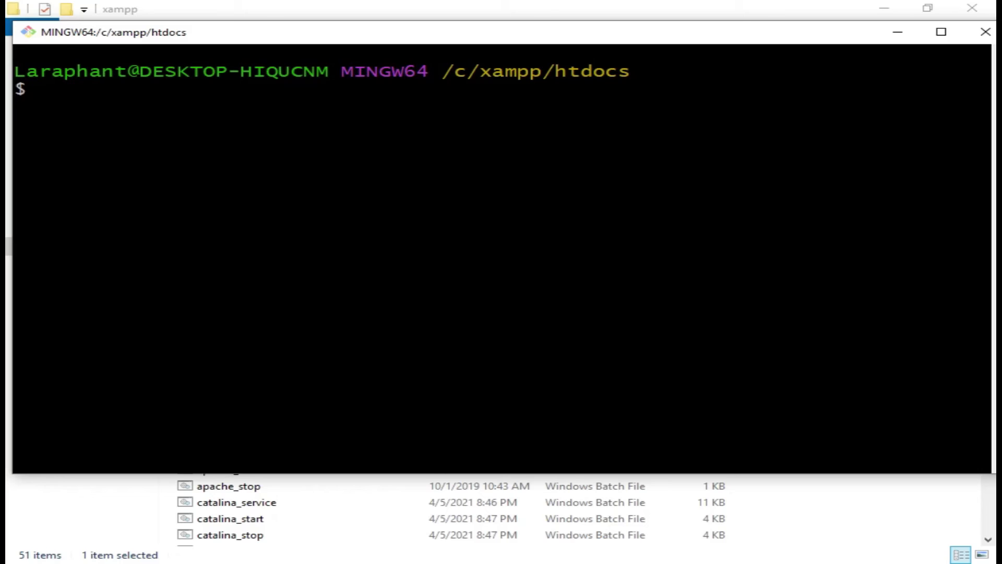
# Change into the firstapp folder with cd and start typing 'php artisan'
pyautogui.write('c')
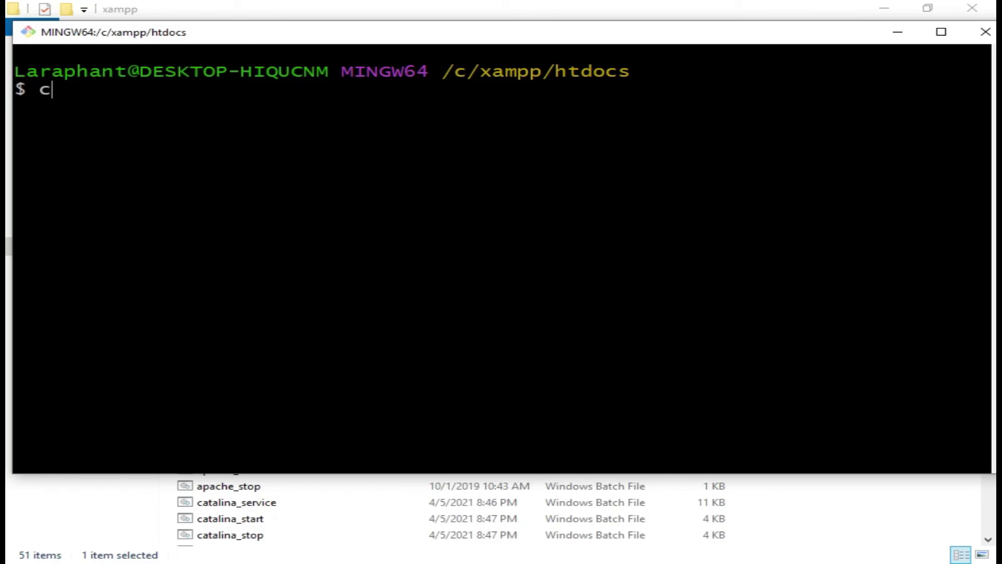
pyautogui.write('d firstap')
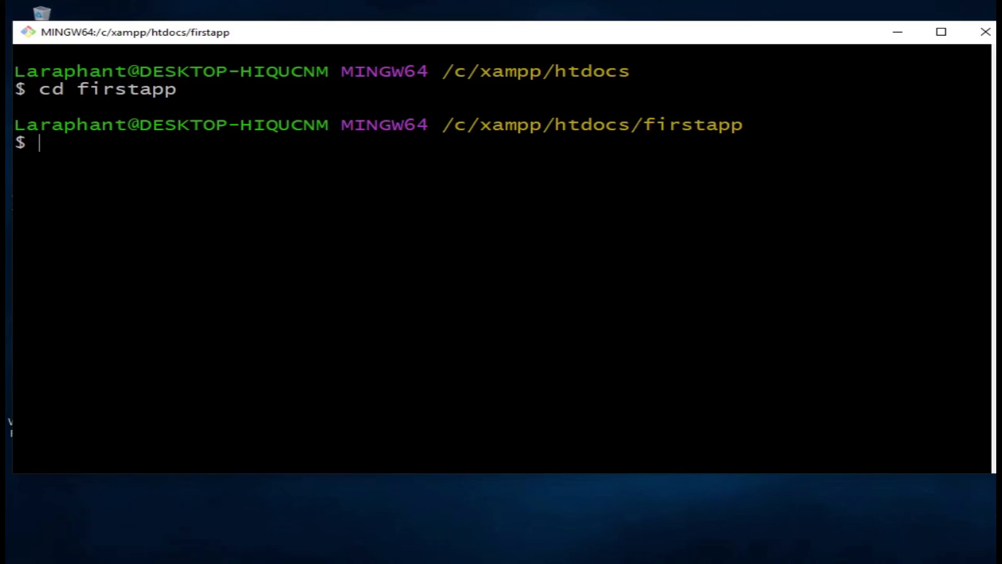
pyautogui.write('php artisan')
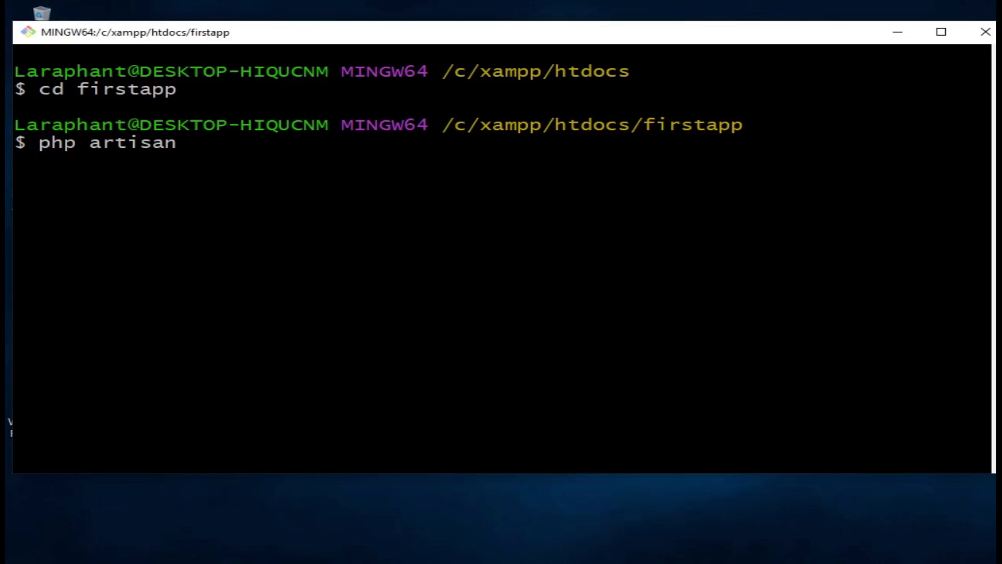
# Run php artisan, scroll through Laravel 11.0.6's command list, and clear the terminal
pyautogui.press('Return')
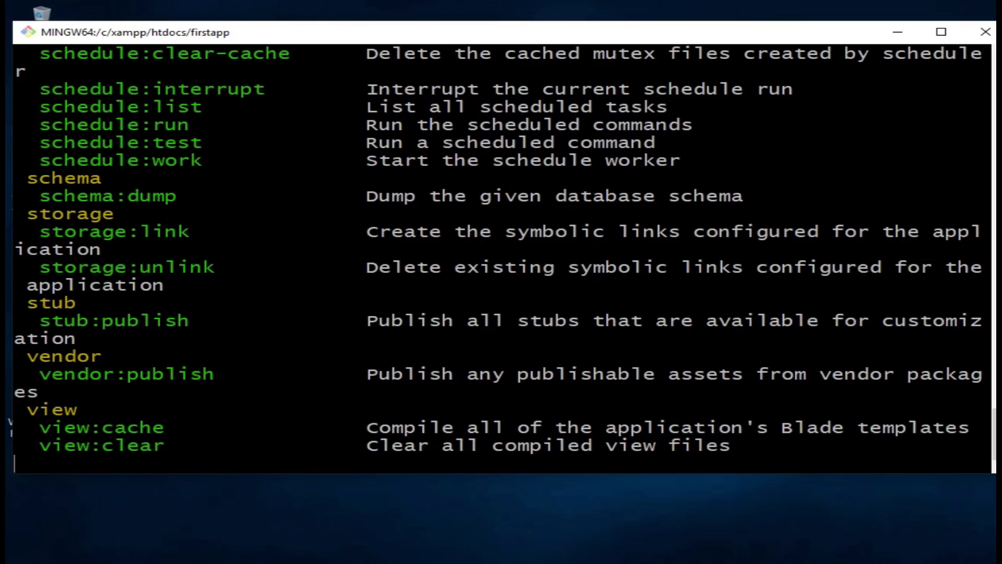
pyautogui.scroll(-3)
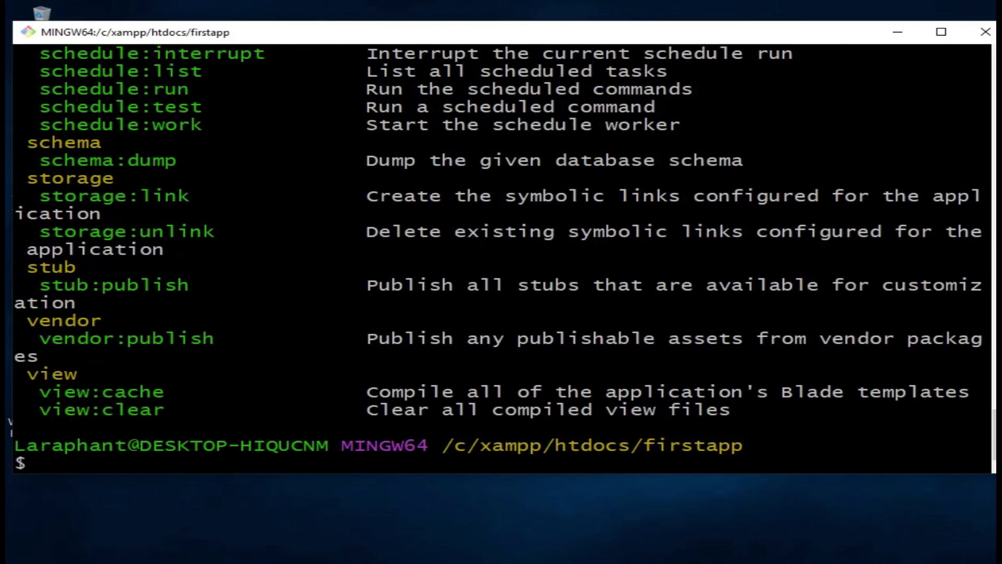
pyautogui.scroll(3)
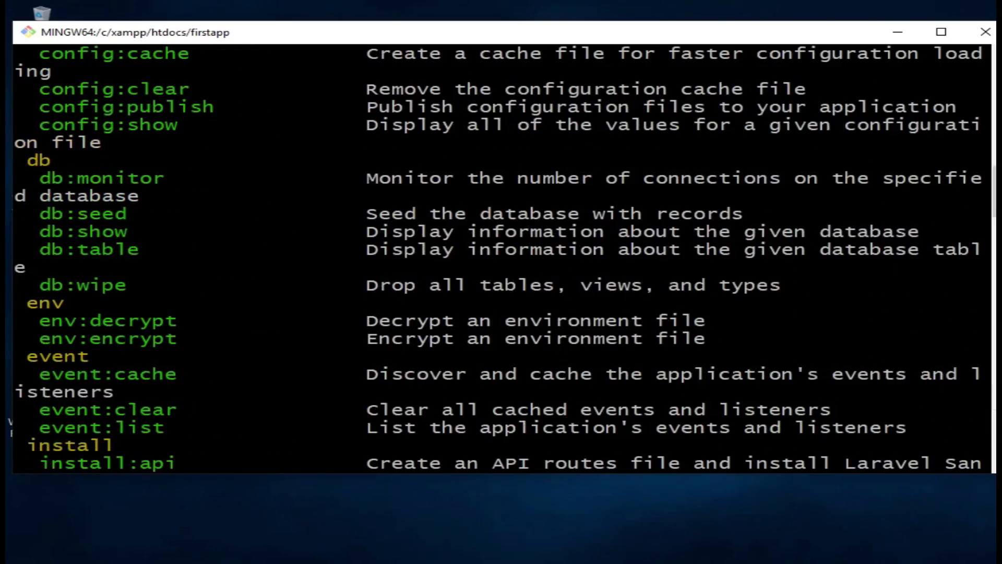
pyautogui.scroll(3)
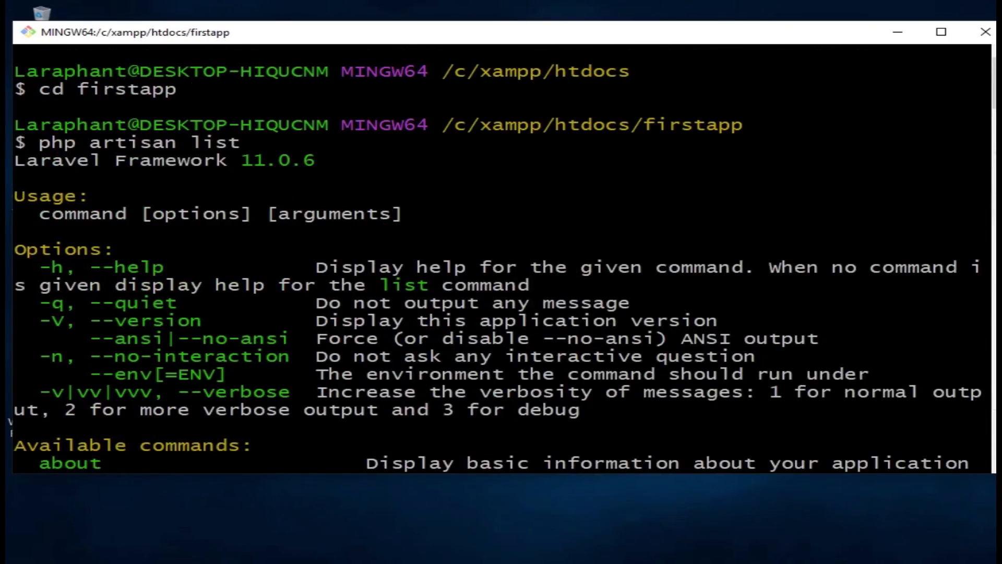
pyautogui.scroll(-3)
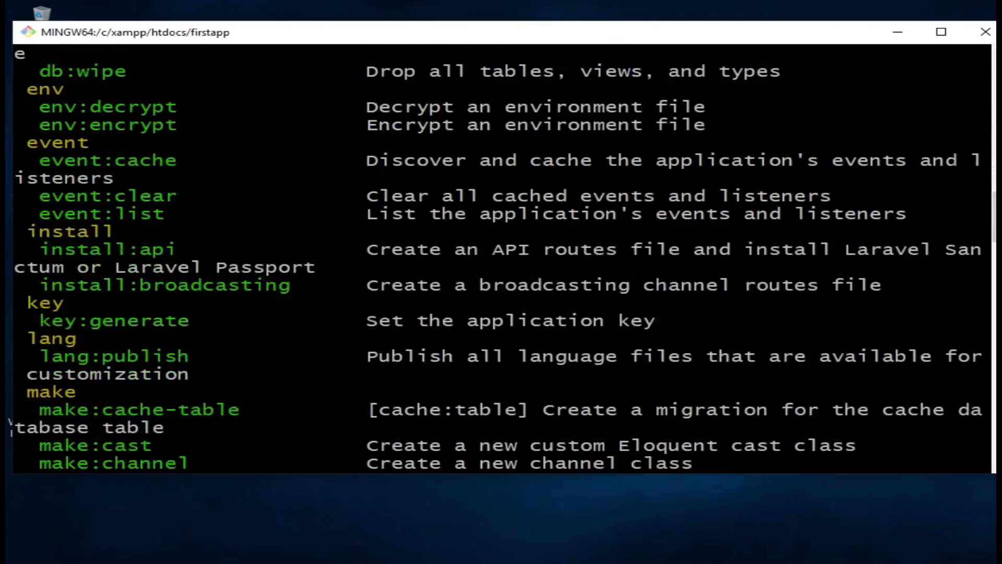
pyautogui.scroll(-3)
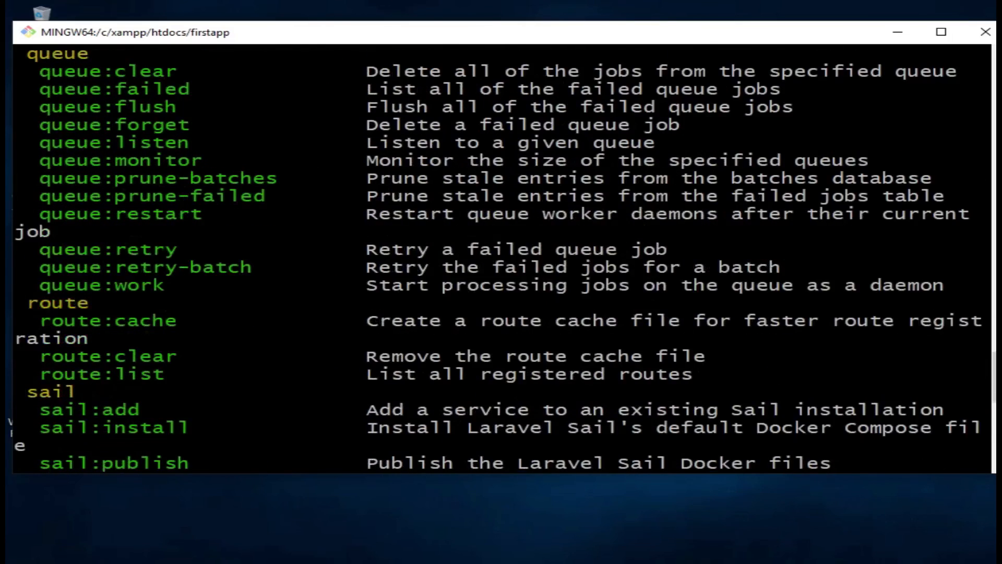
pyautogui.scroll(-3)
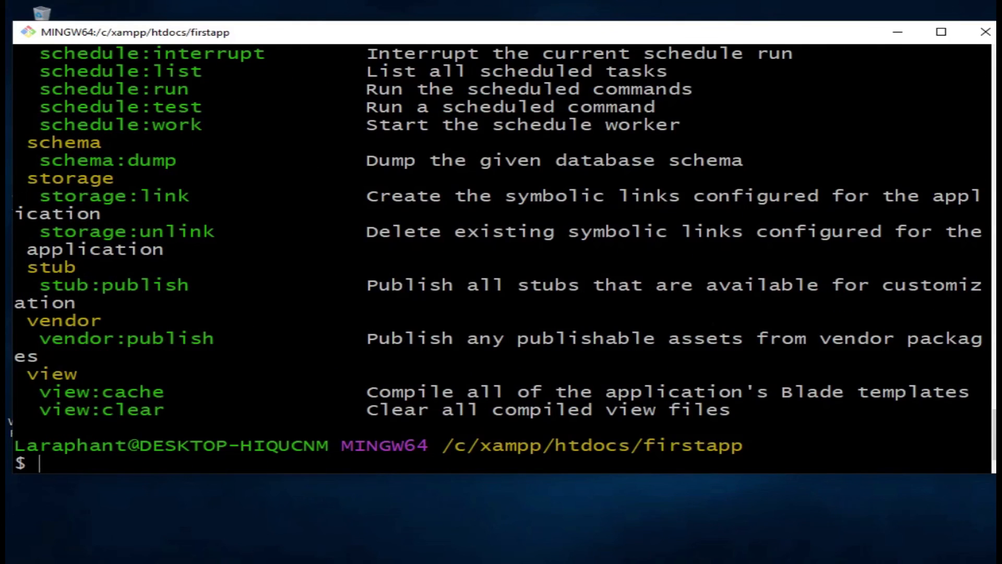
pyautogui.write('cle')
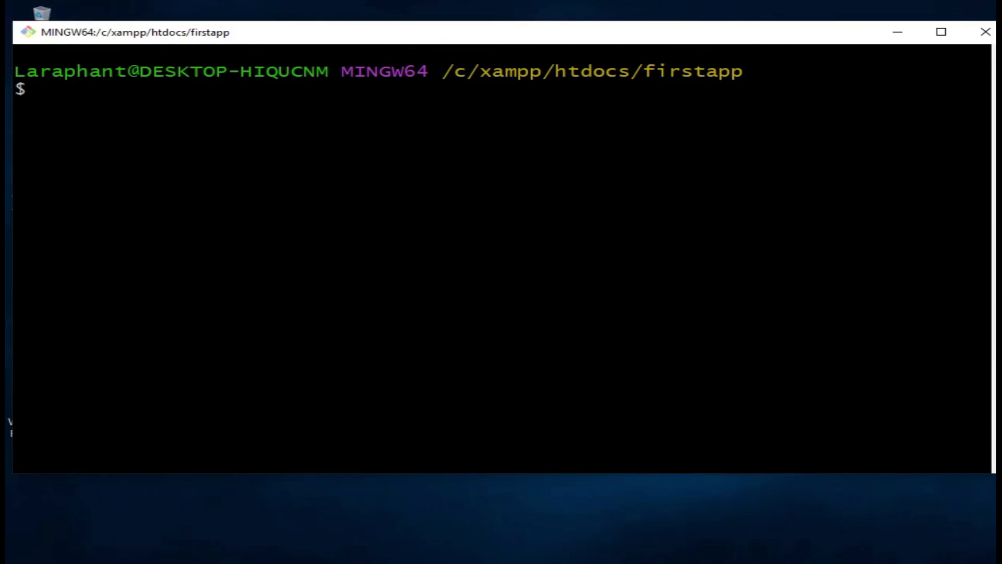
# Run 'php artisan serve' without the --port=8080 option, serving on 127.0.0.1:8000
pyautogui.write('php arti')
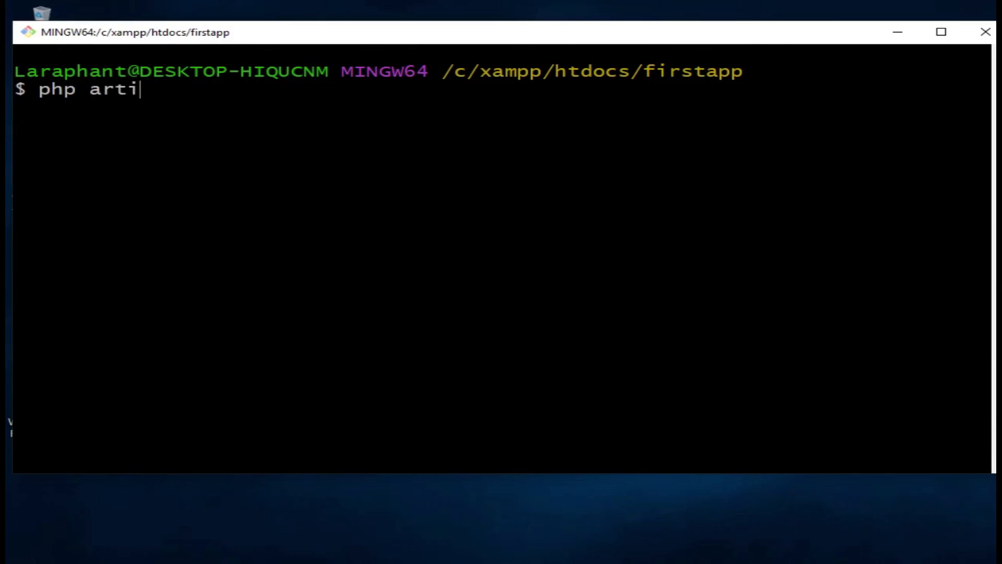
pyautogui.write('san ser')
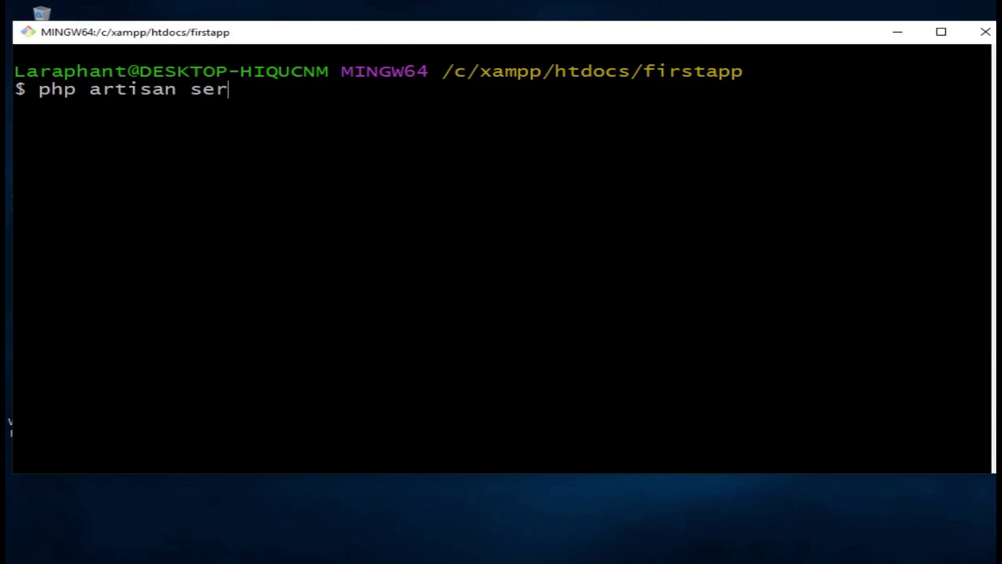
pyautogui.write('ve')
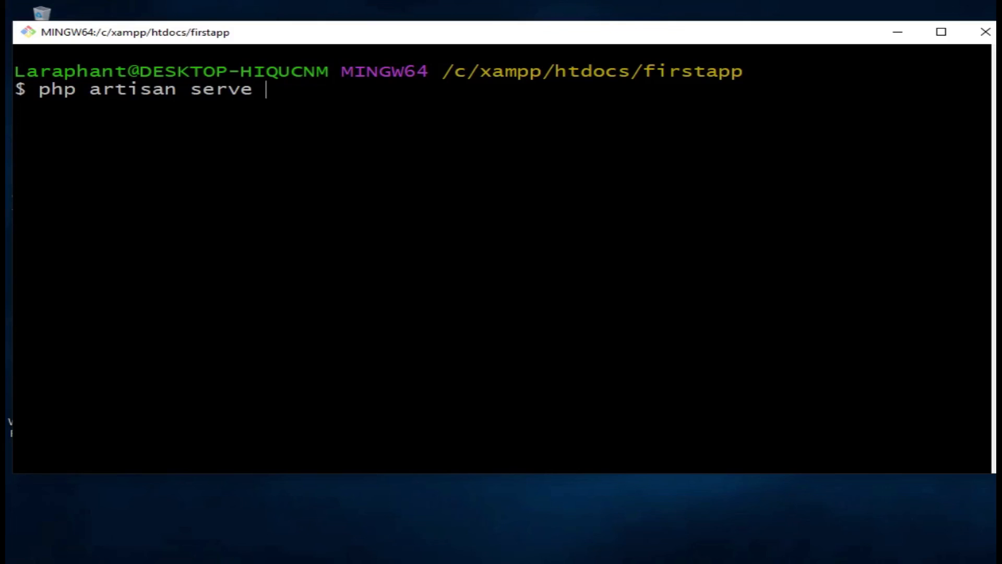
pyautogui.write('--')
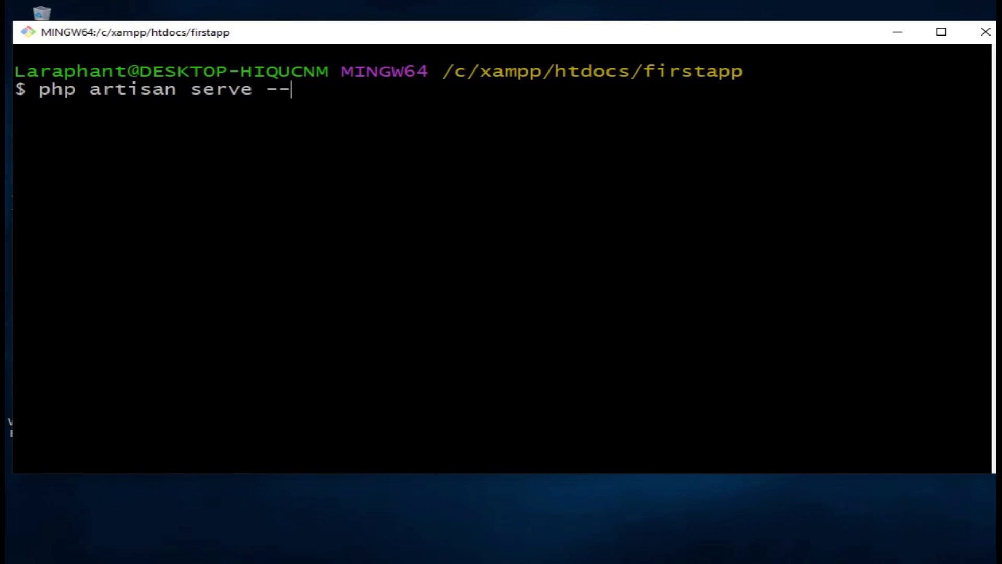
pyautogui.write('pr')
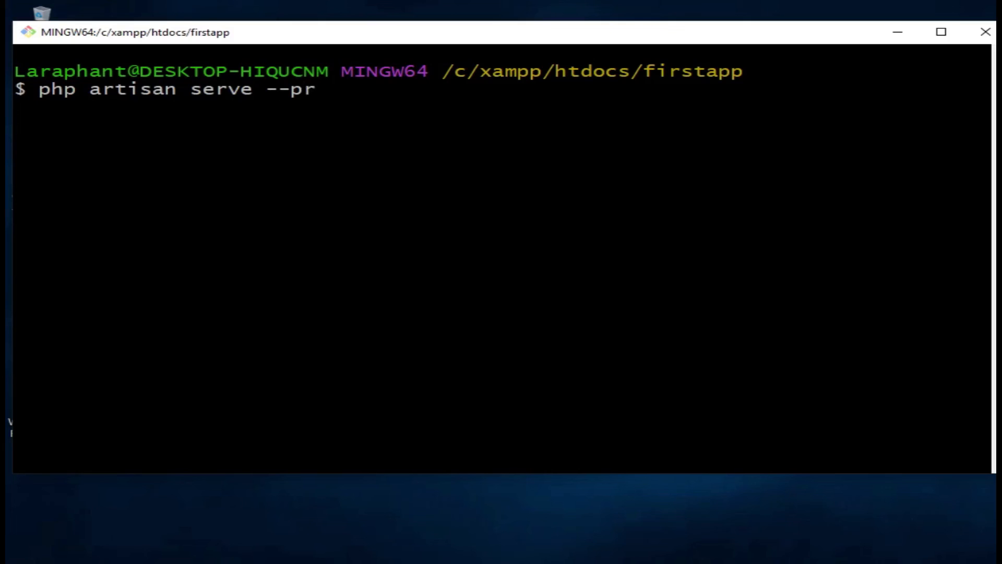
pyautogui.write('ort')
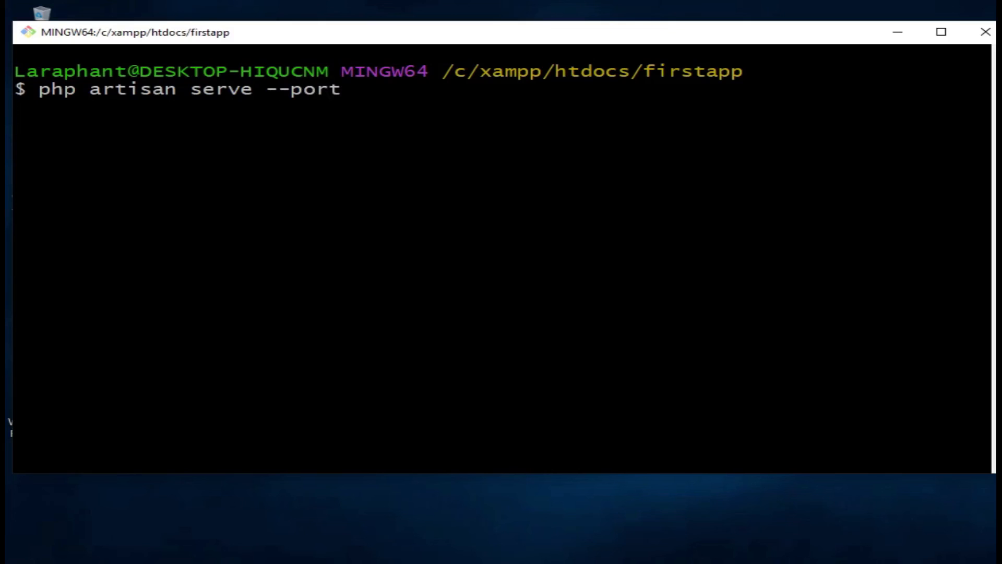
pyautogui.write('=8')
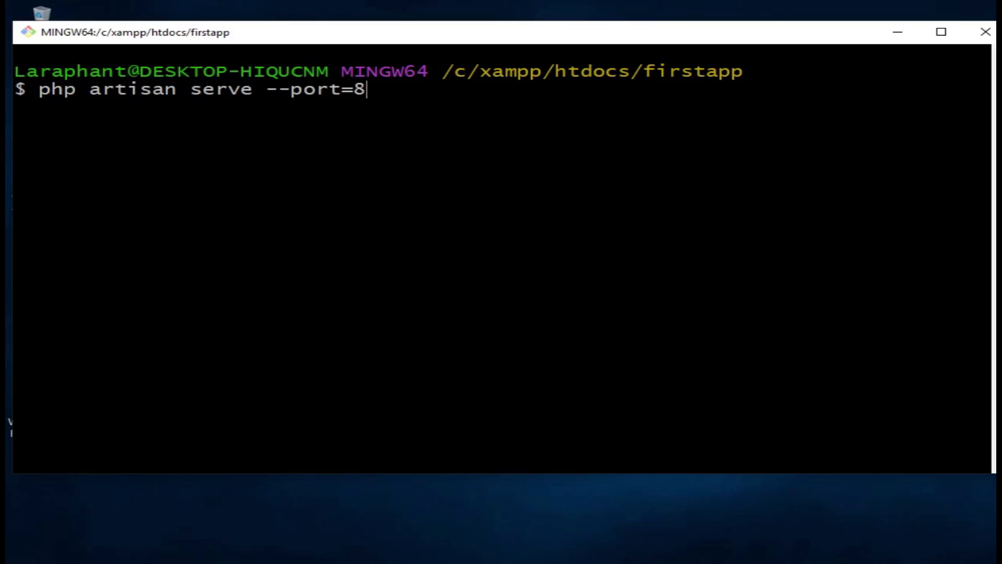
pyautogui.write('080')
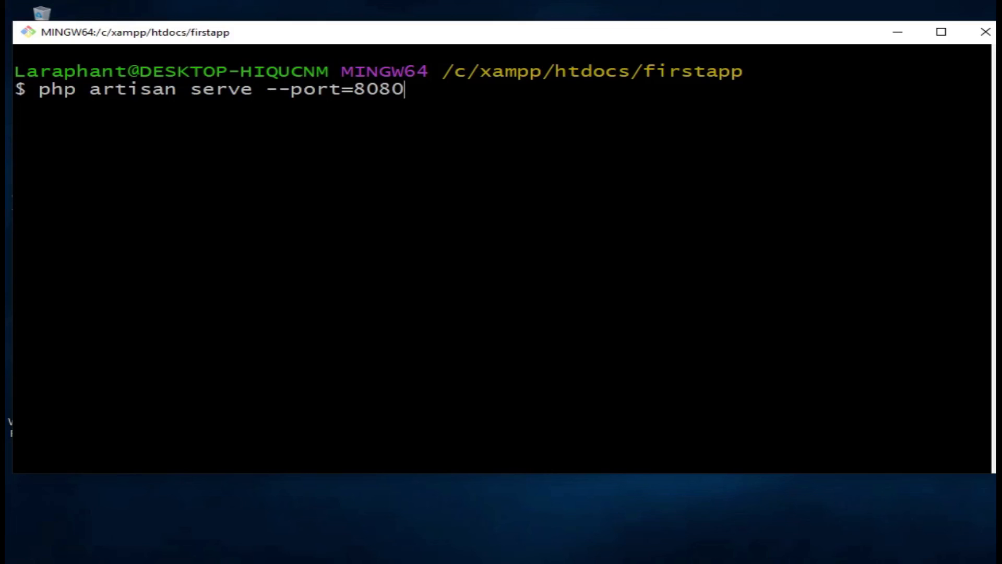
pyautogui.press('BackSpace')
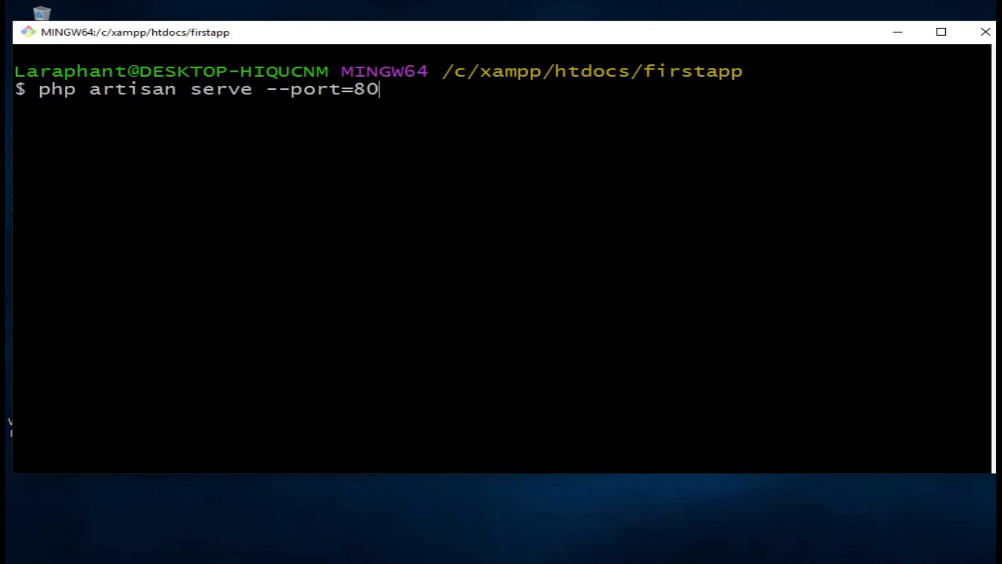
pyautogui.press('Backspace')
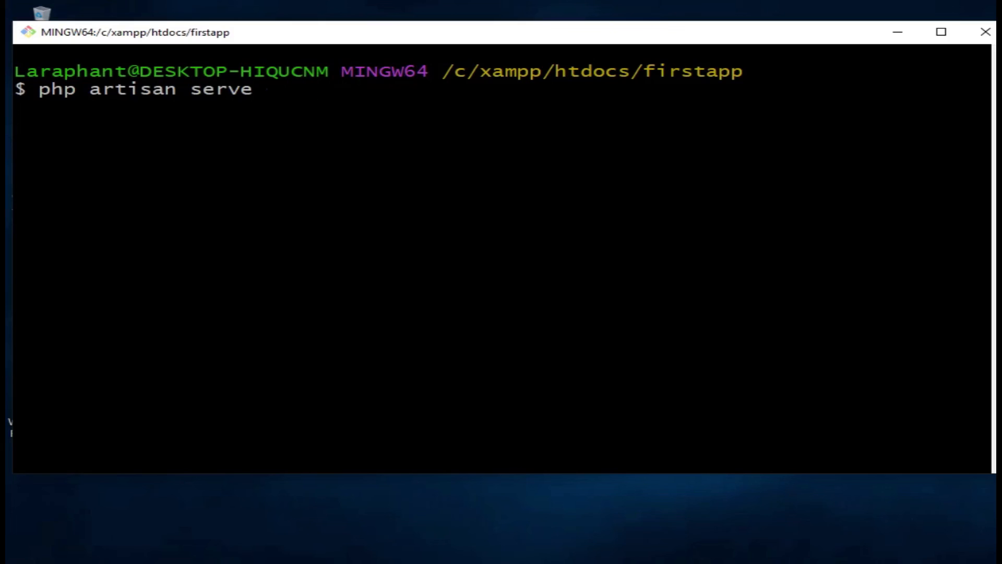
pyautogui.press('Return')
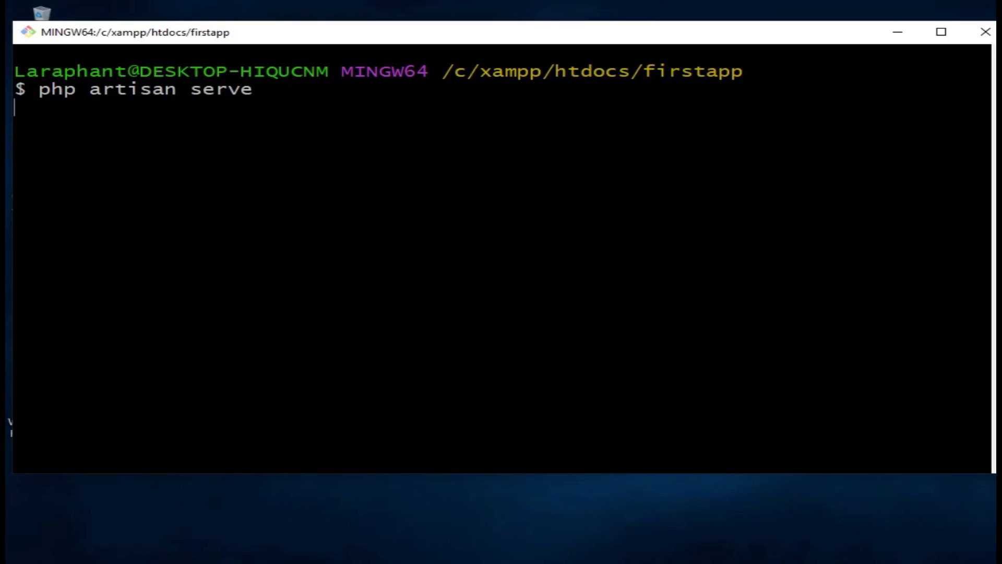
pyautogui.press('Return')
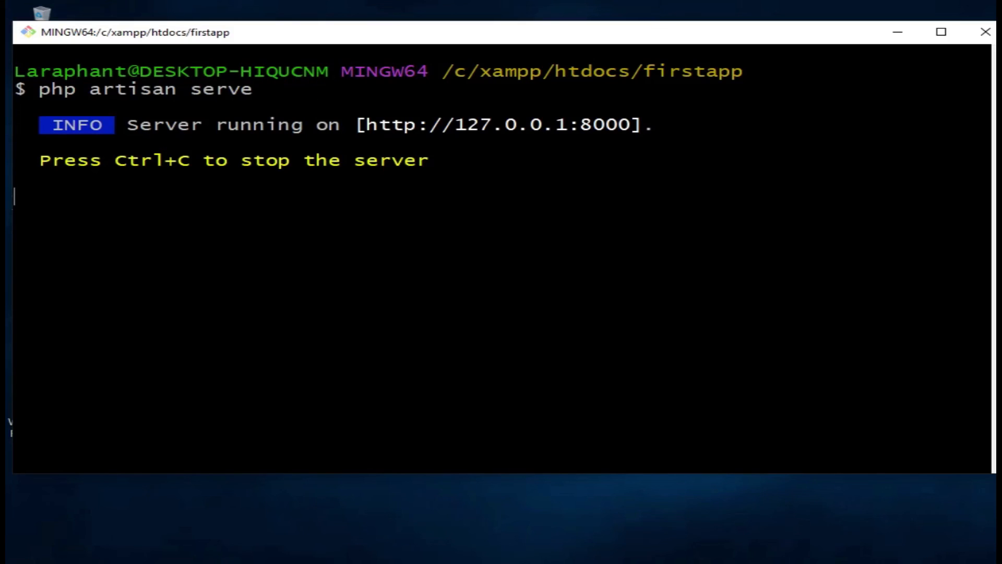